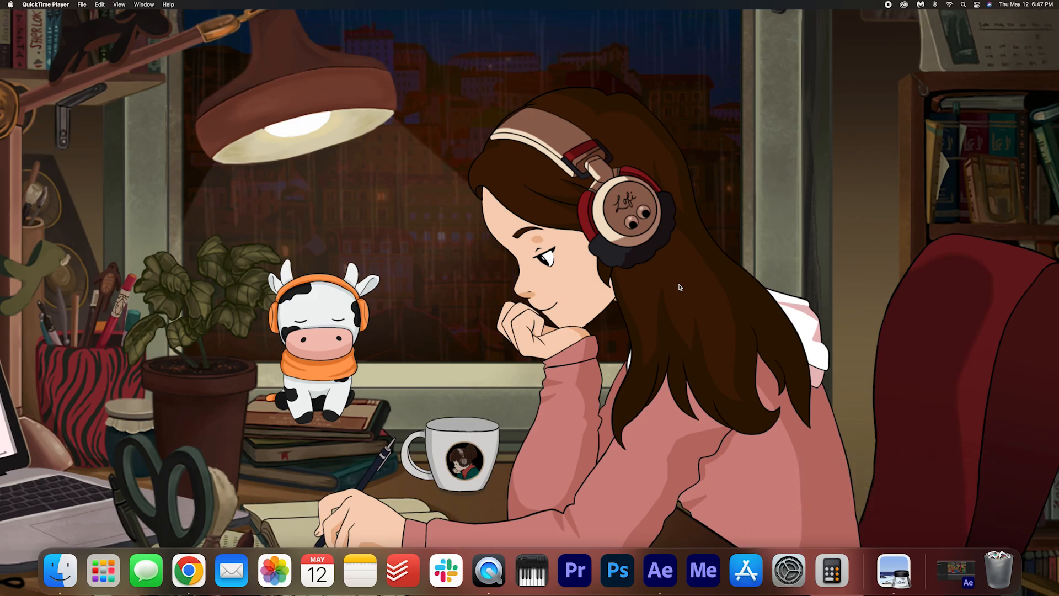
Step: Switch to the open Confetti project showing the Confetti Comp
click(659, 570)
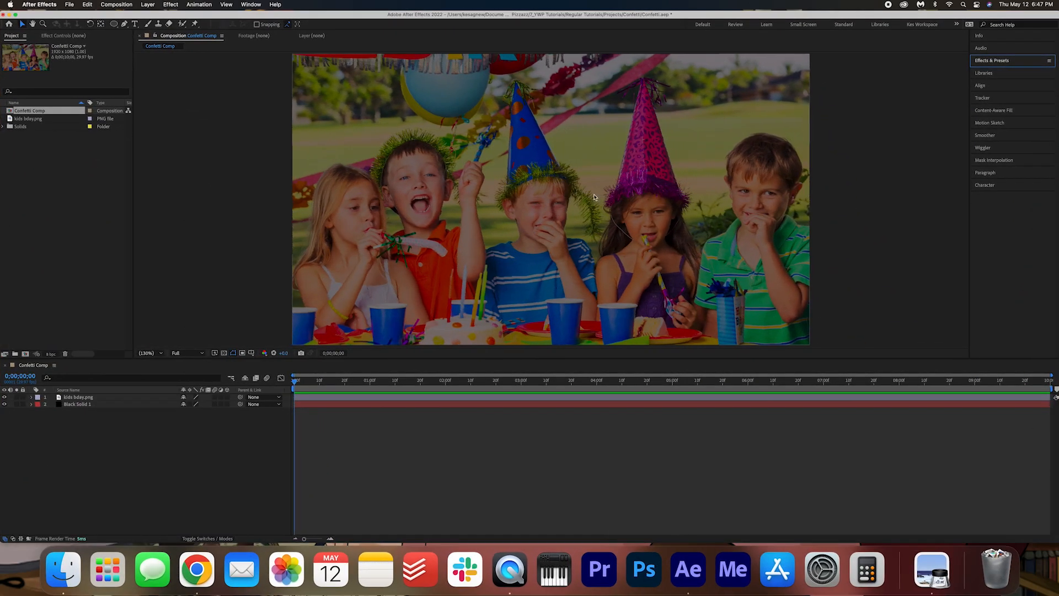
mouse_move(884, 198)
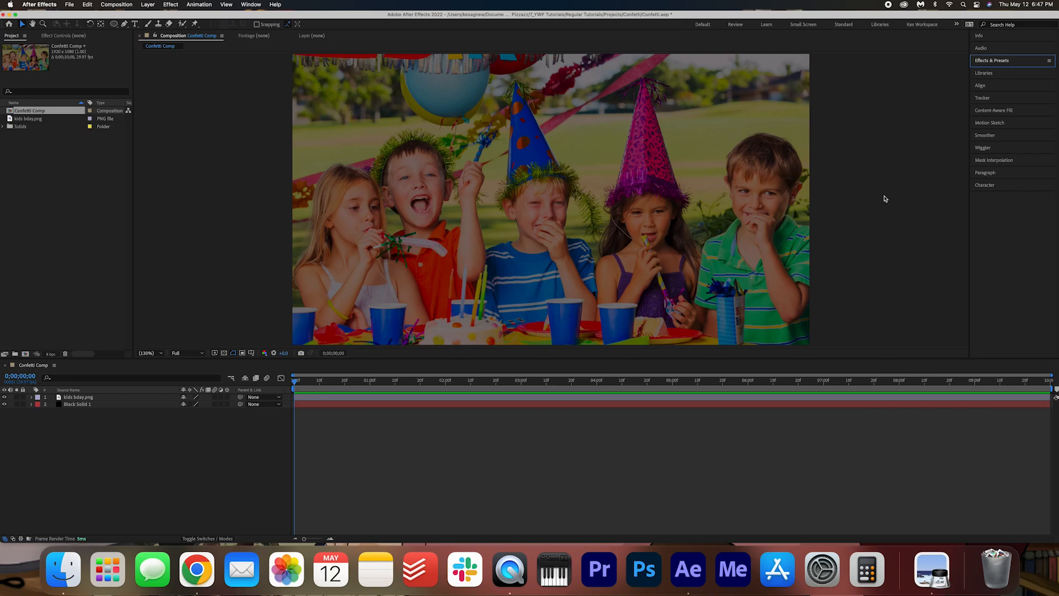
mouse_move(841, 218)
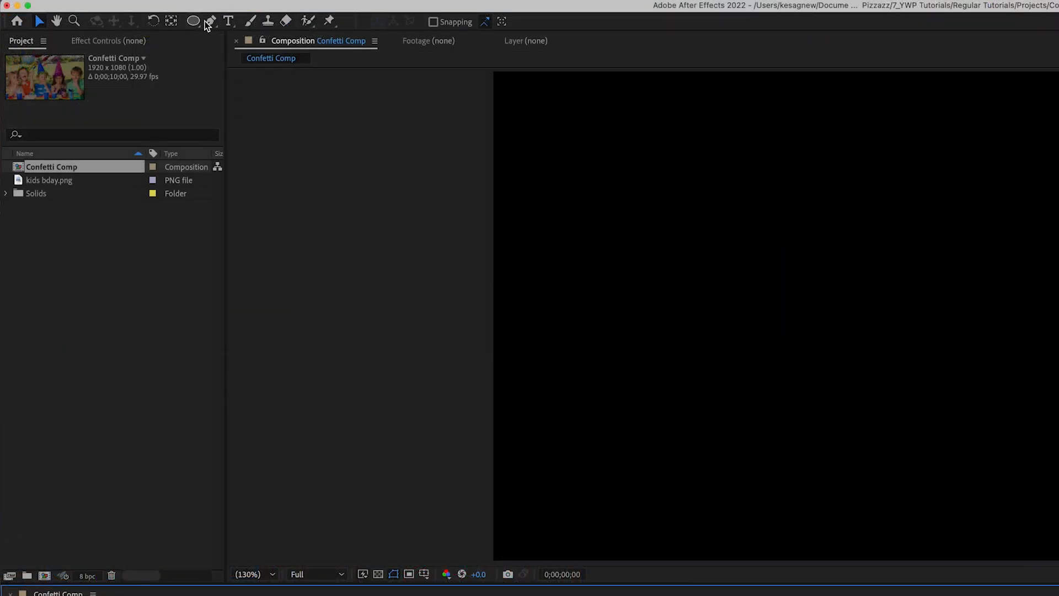
Step: Draw a small blue (000DFF) right-angled triangle with the Pen tool
click(209, 21)
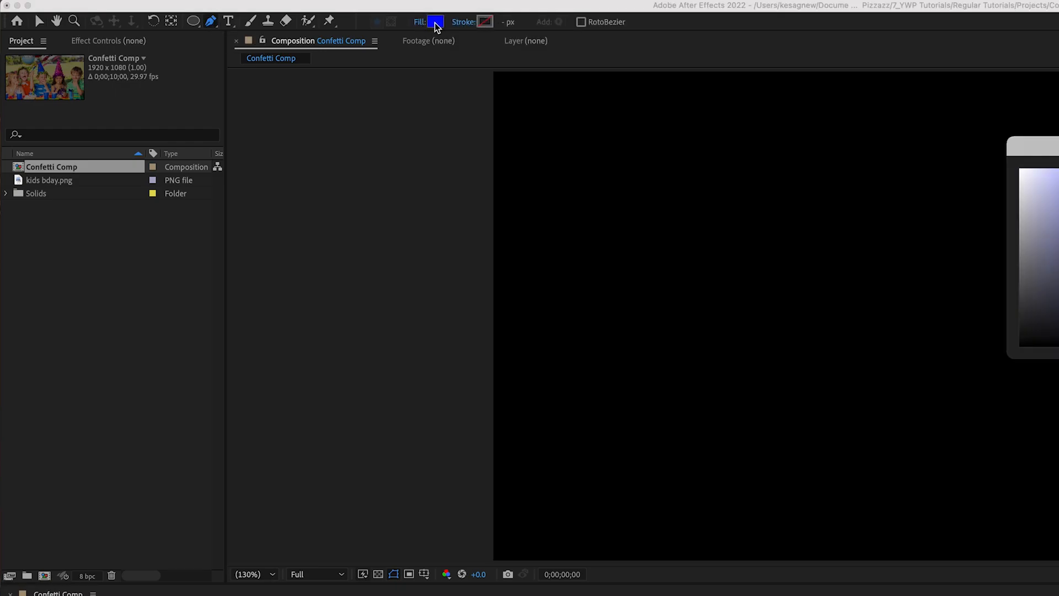
click(435, 22)
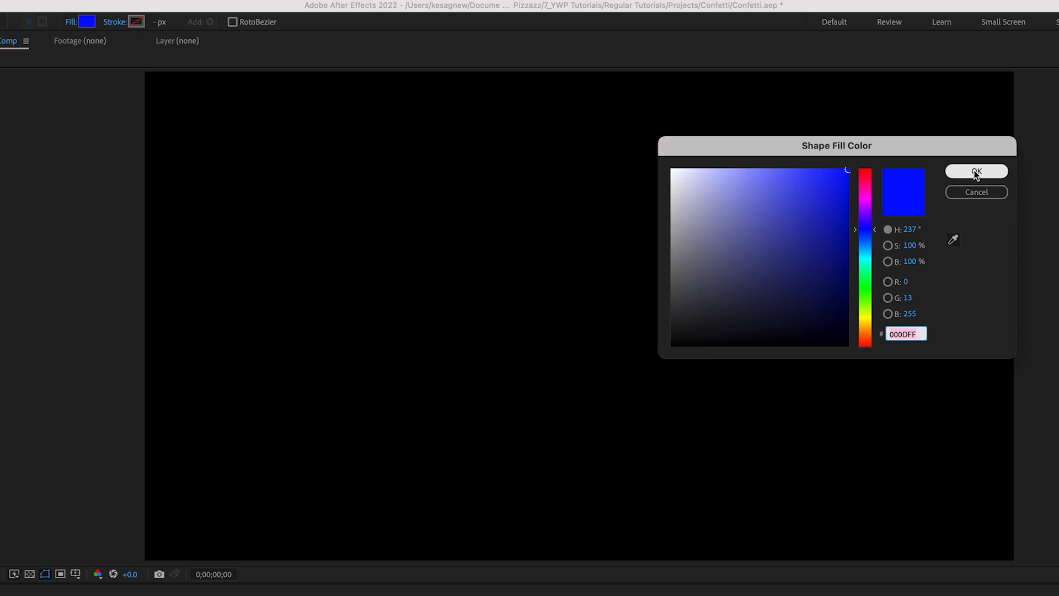
click(975, 171)
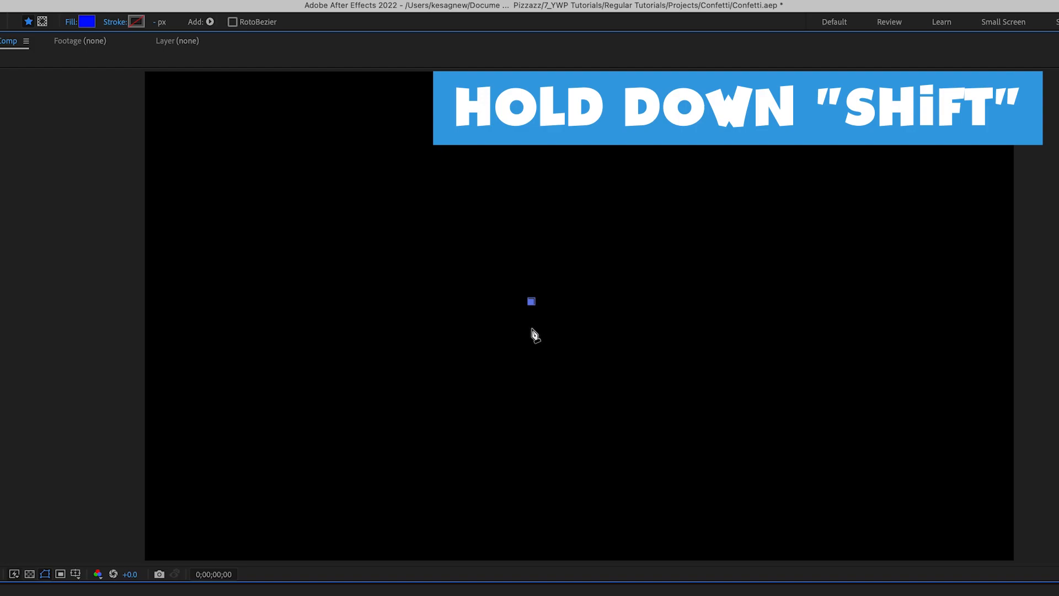
drag(530, 301, 531, 329)
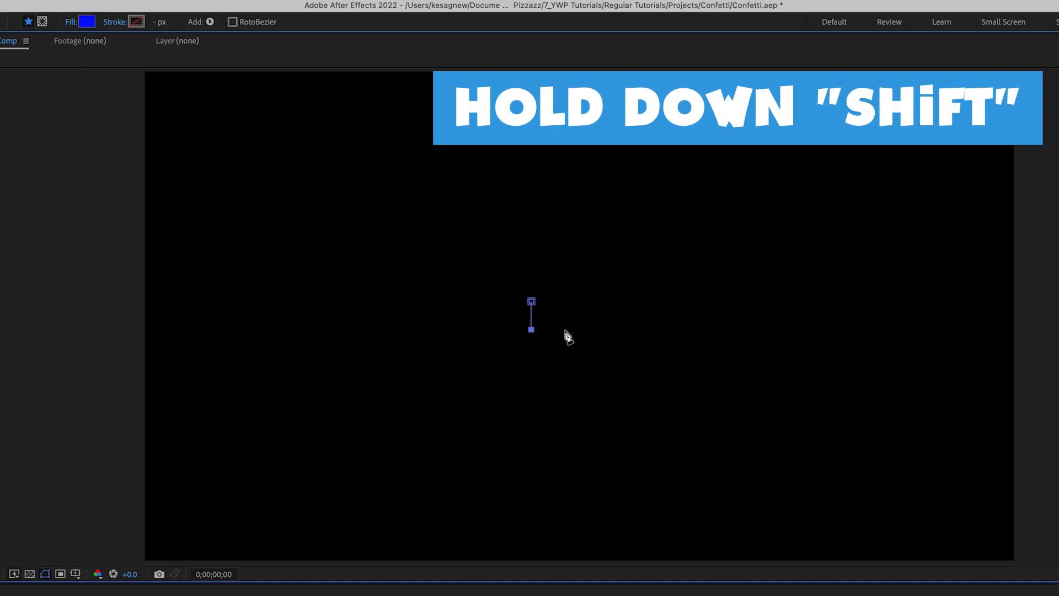
click(561, 330)
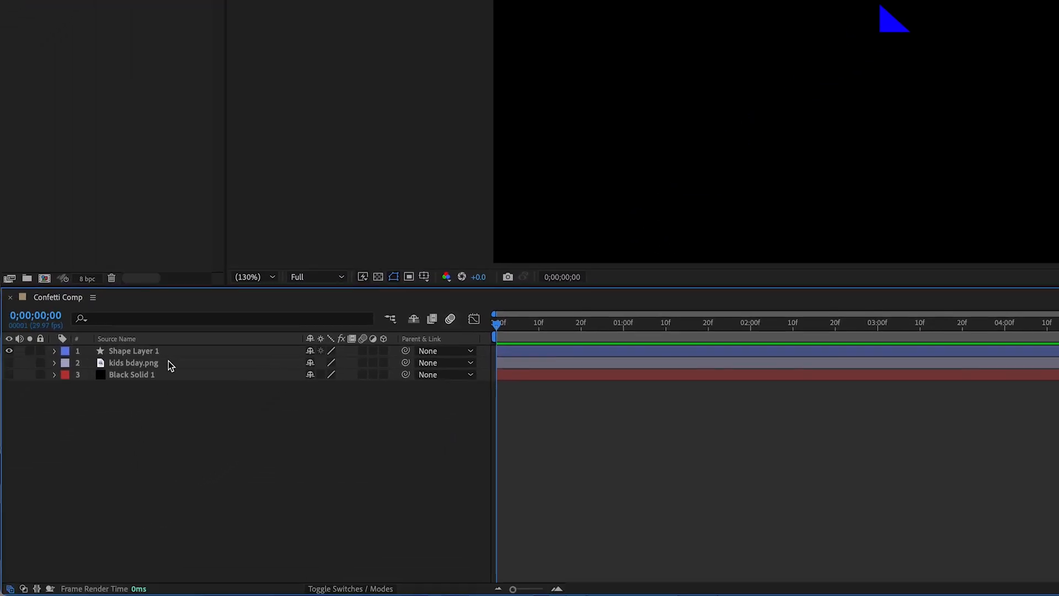
Step: Rename the shape layer Blue Triangle, duplicate it and start renaming the copy
double_click(133, 351)
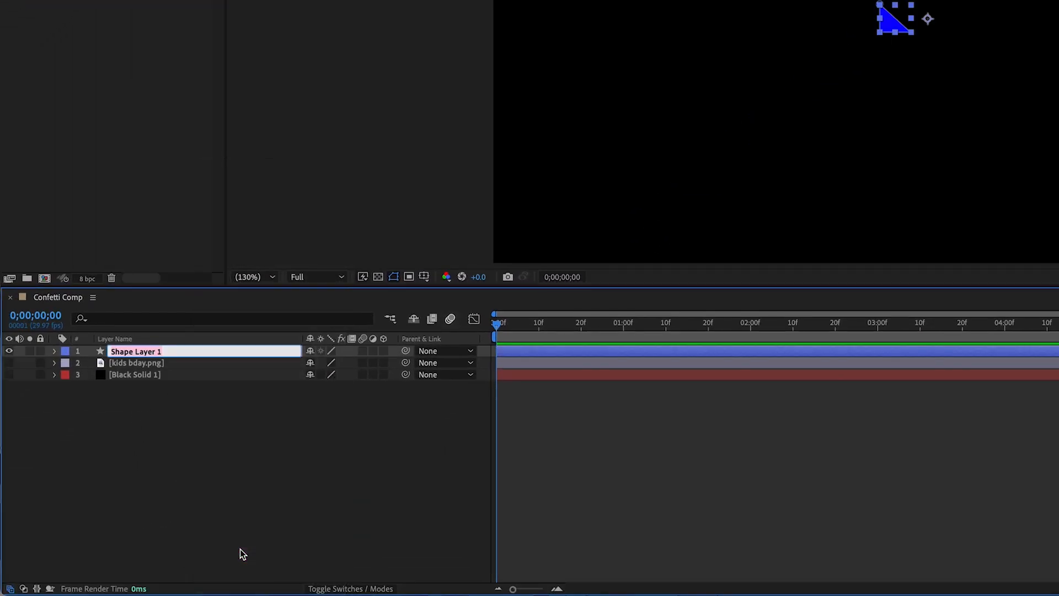
text(Blue Triangle)
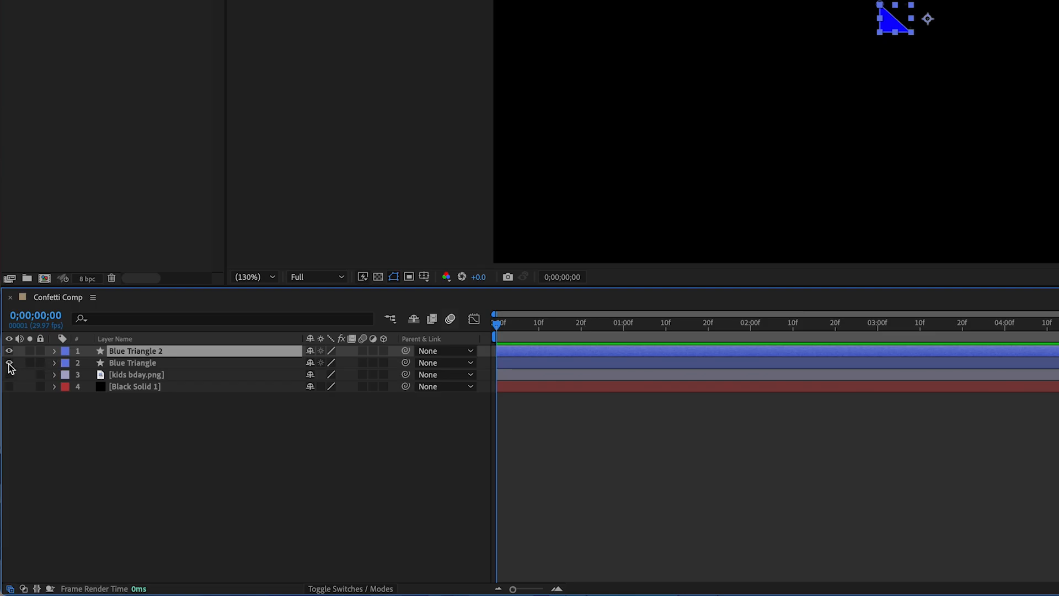
right_click(135, 351)
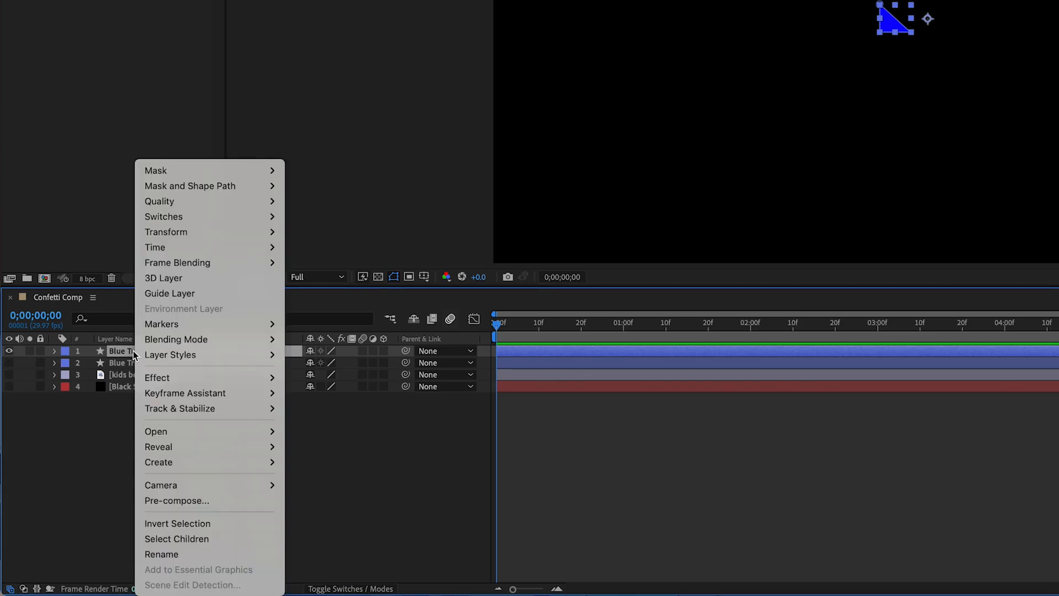
mouse_move(161, 553)
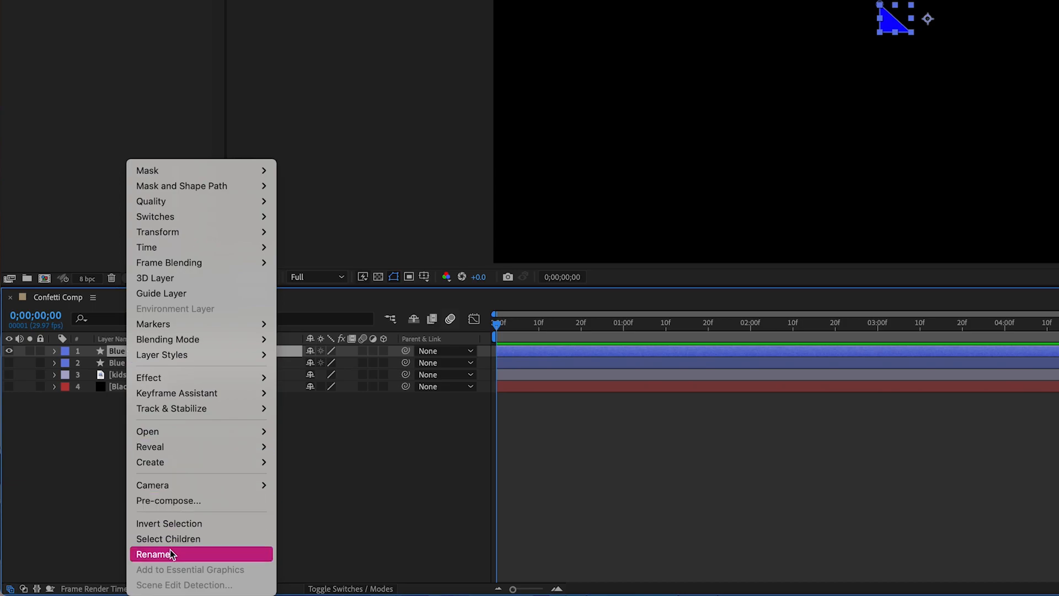
click(156, 554)
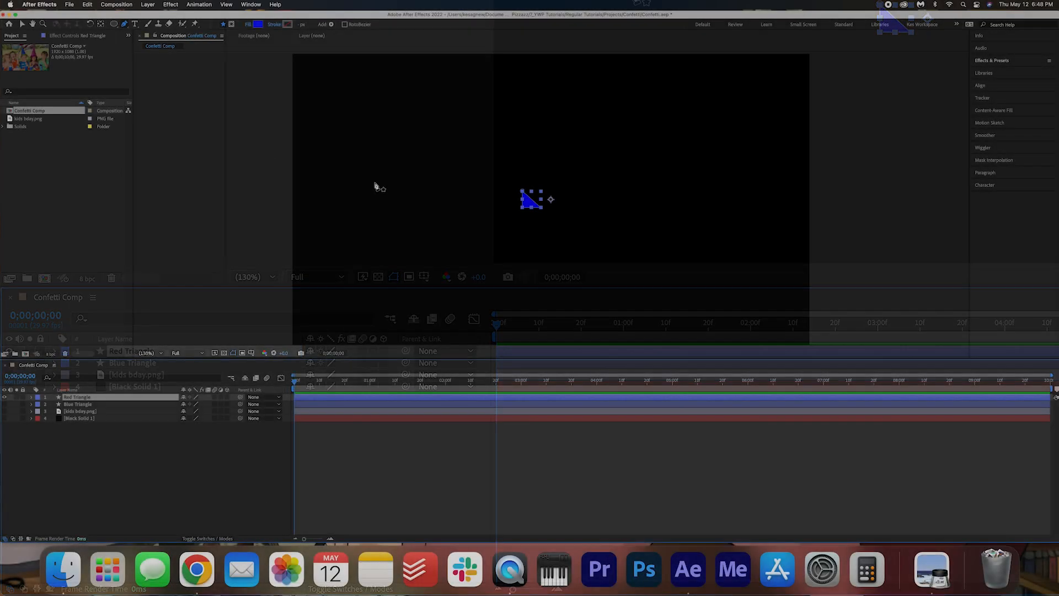
Step: Give Red Triangle a FF0000 fill, then make a yellow copy named Yellow Triangle
click(257, 24)
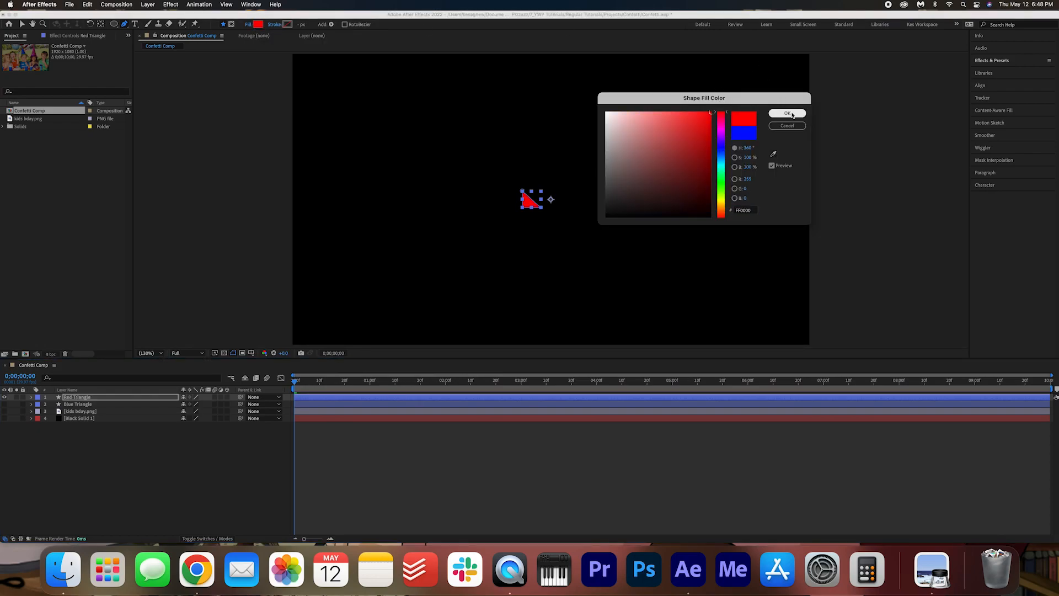
click(787, 113)
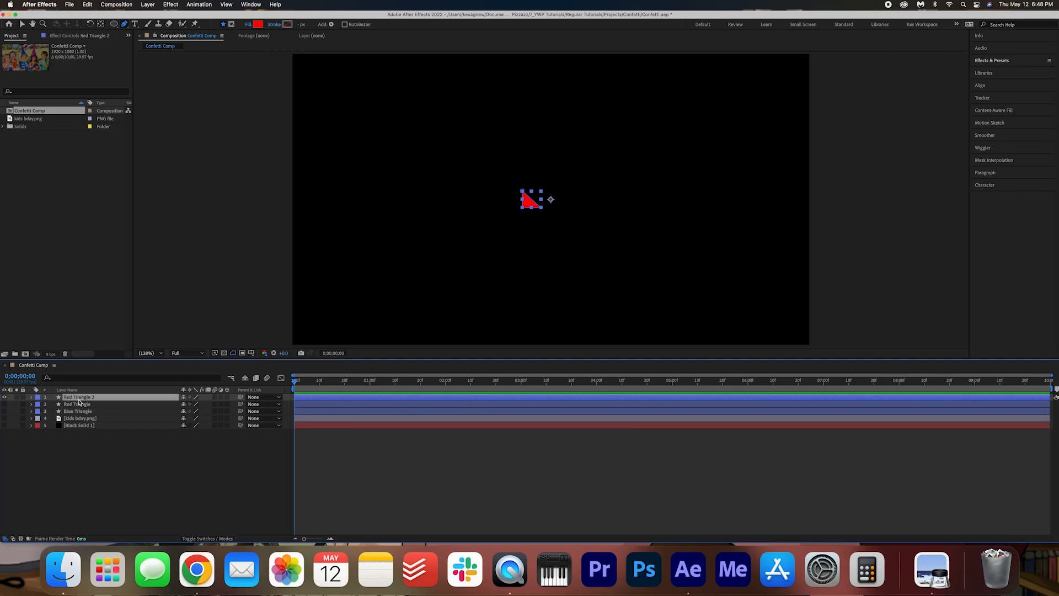
click(258, 25)
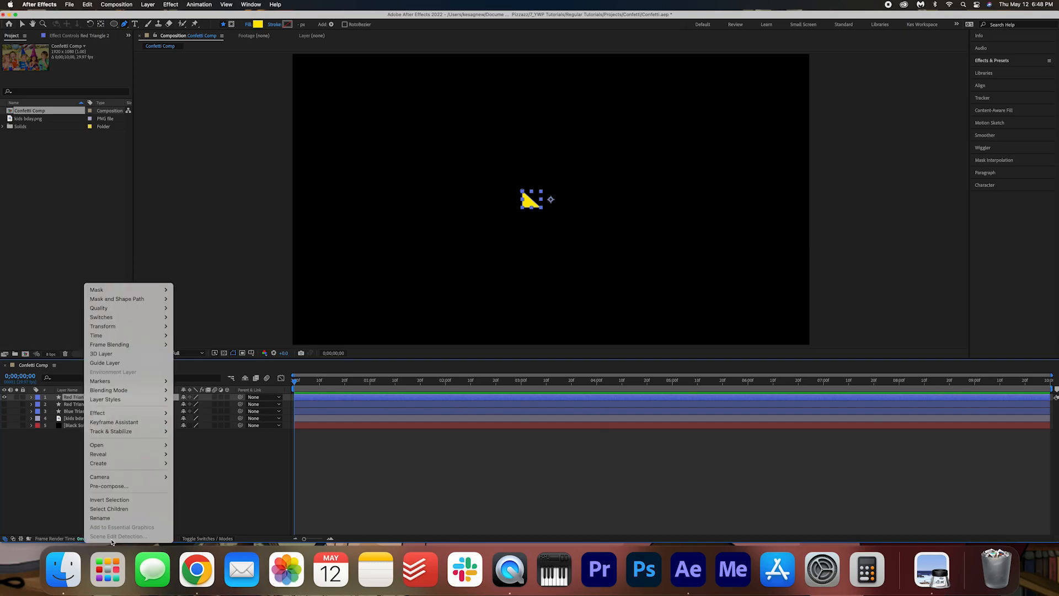
click(101, 517)
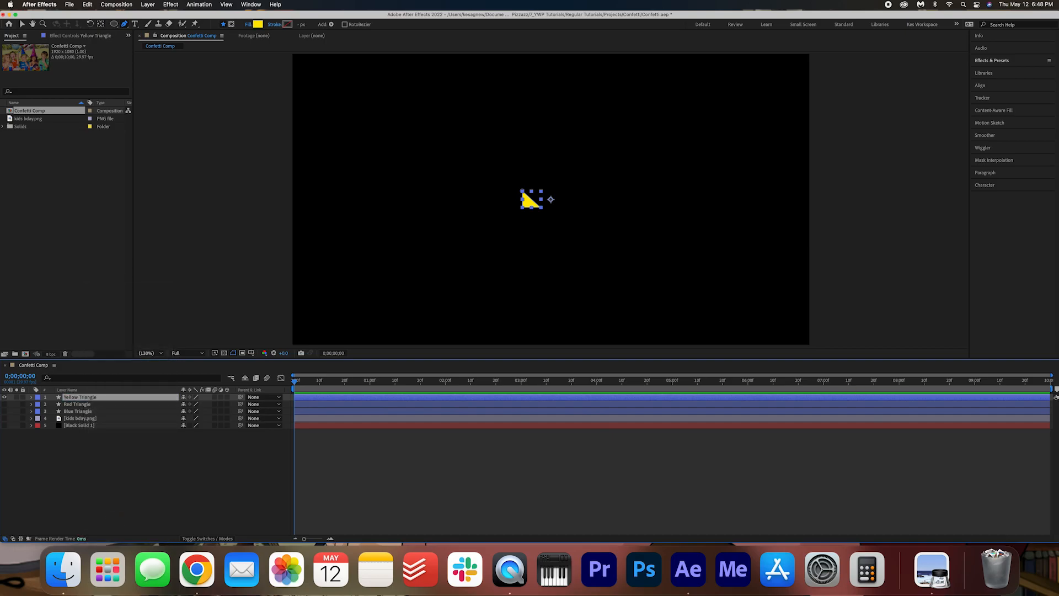
mouse_move(185, 419)
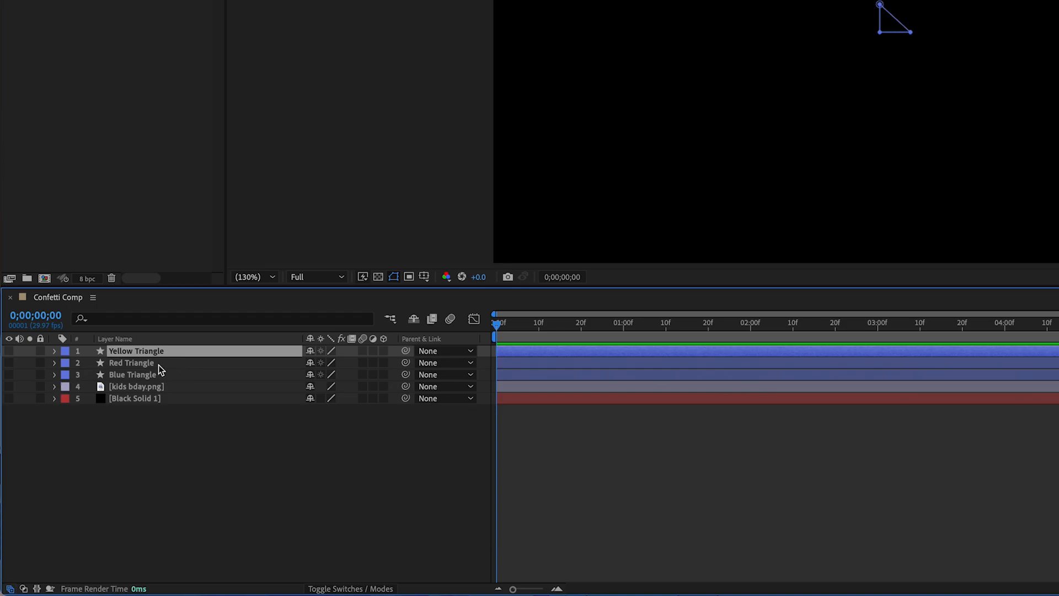
click(197, 465)
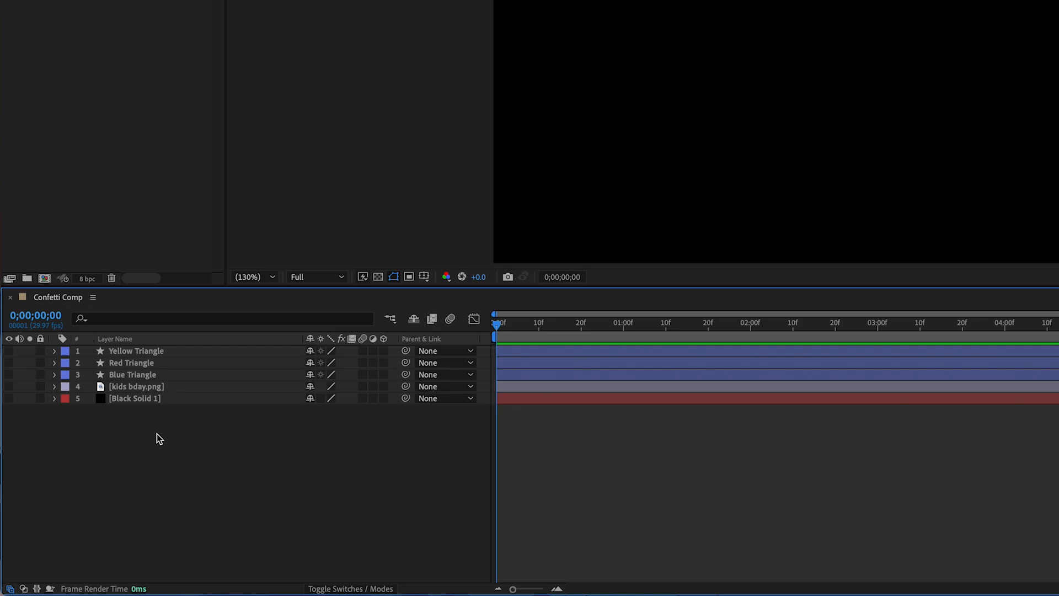
Step: Create a white comp-sized solid named Confetti Layer
right_click(158, 437)
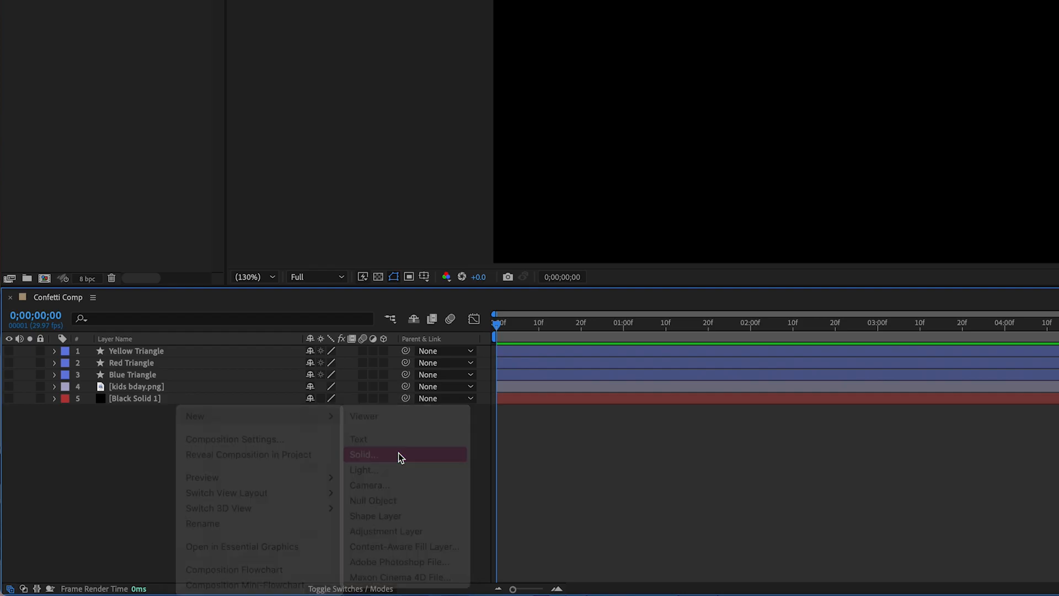
click(363, 454)
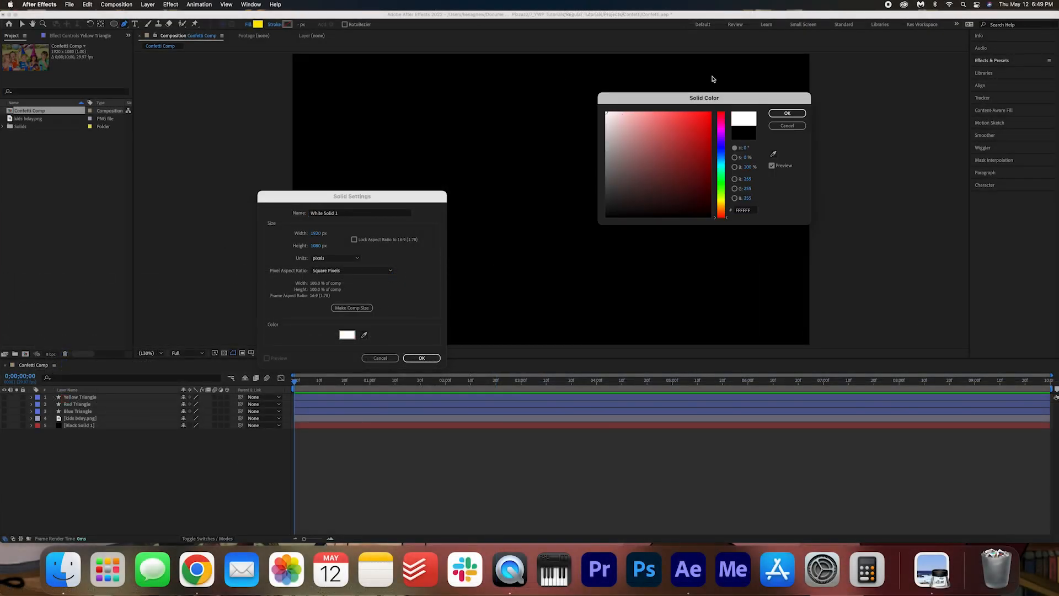
click(786, 112)
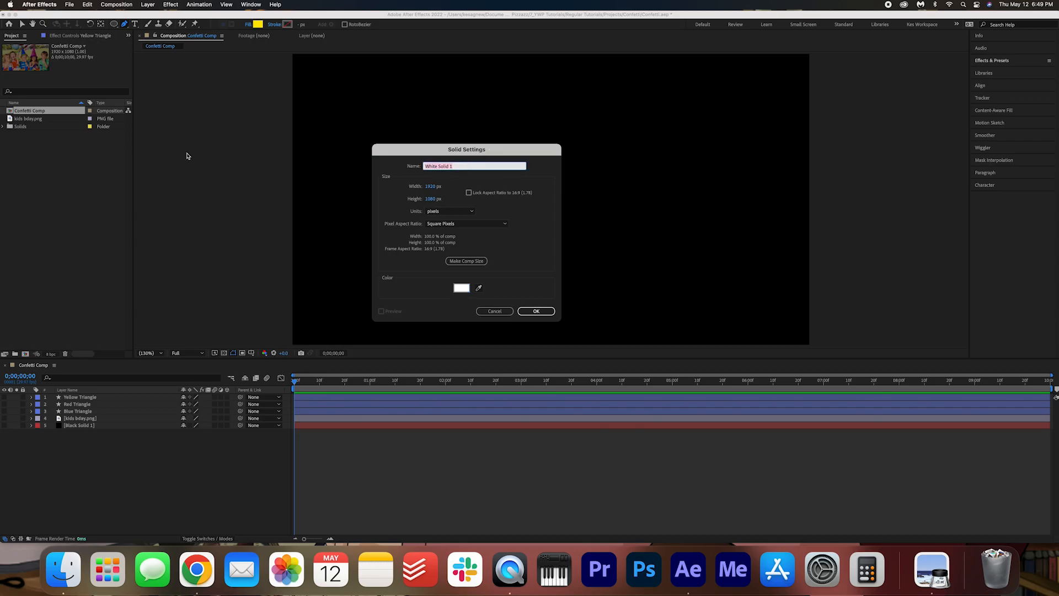
text(Confetti Layer)
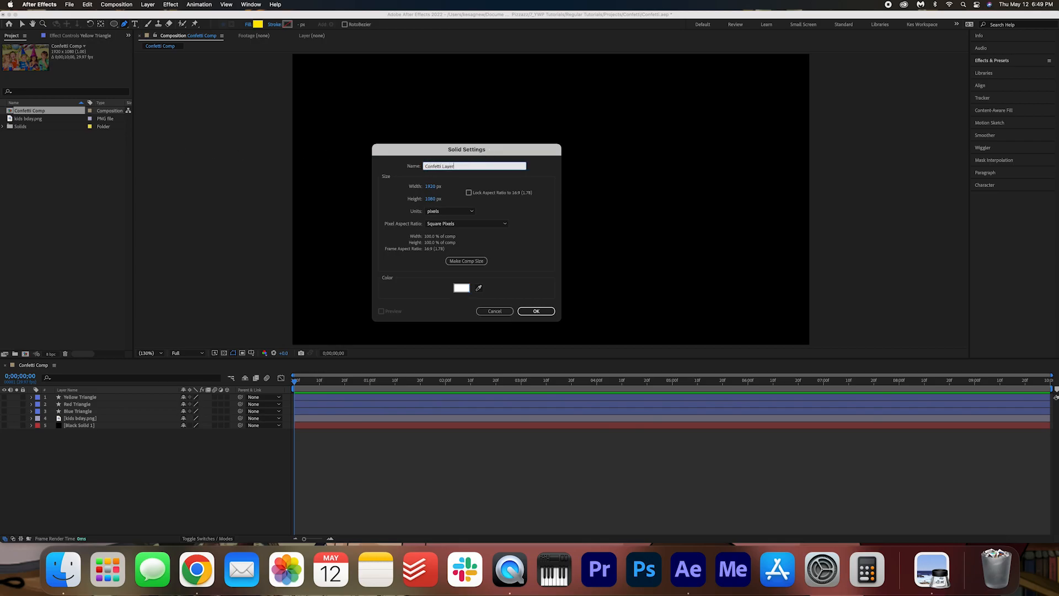
click(536, 311)
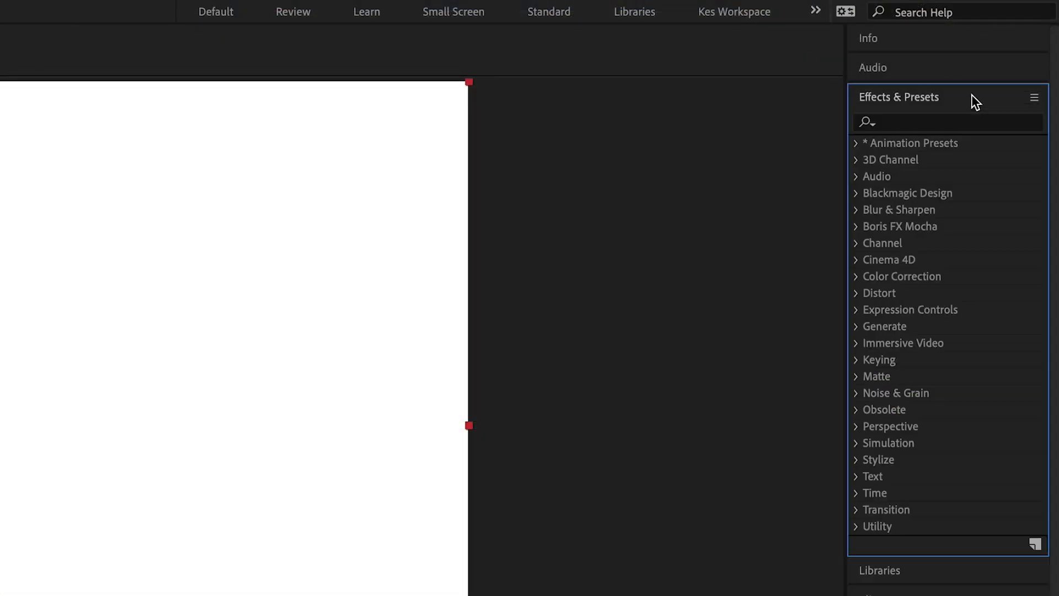
Step: Apply CC Particle World to Confetti Layer and expand its Birth Rate, Longevity and Producer settings
text(par)
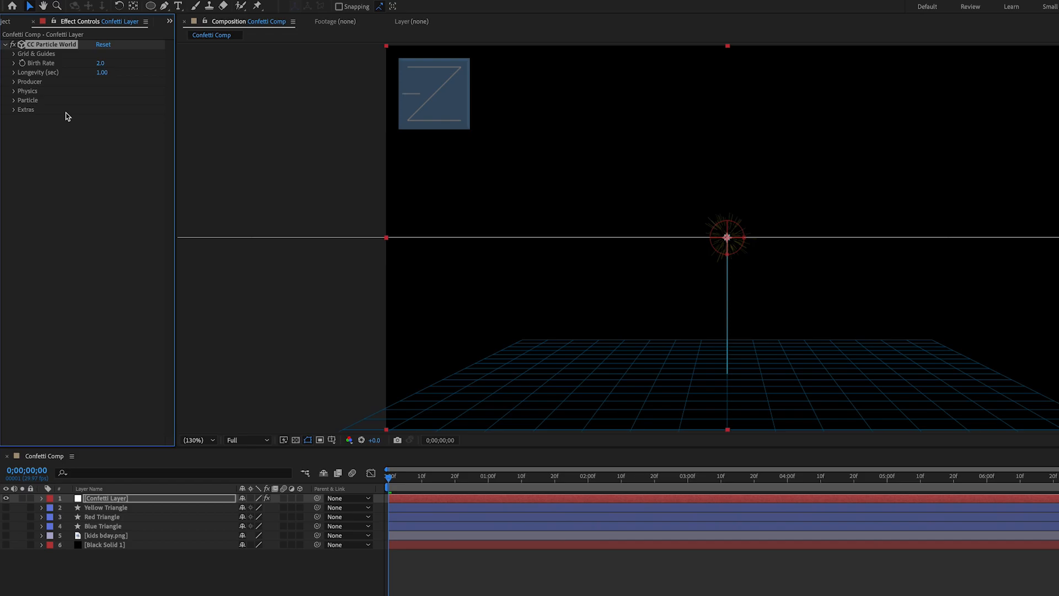
click(7, 54)
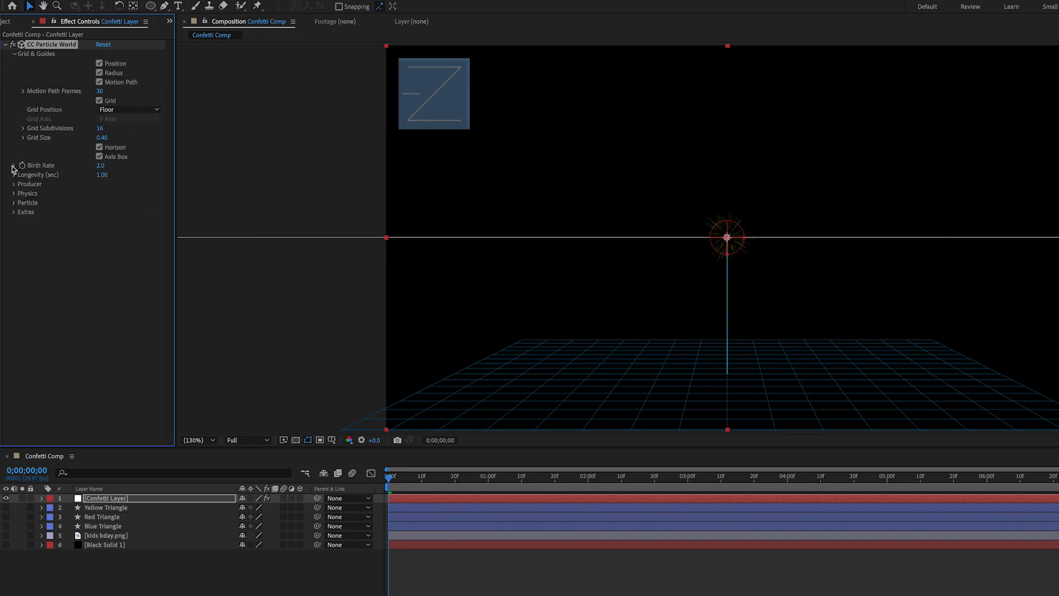
click(6, 165)
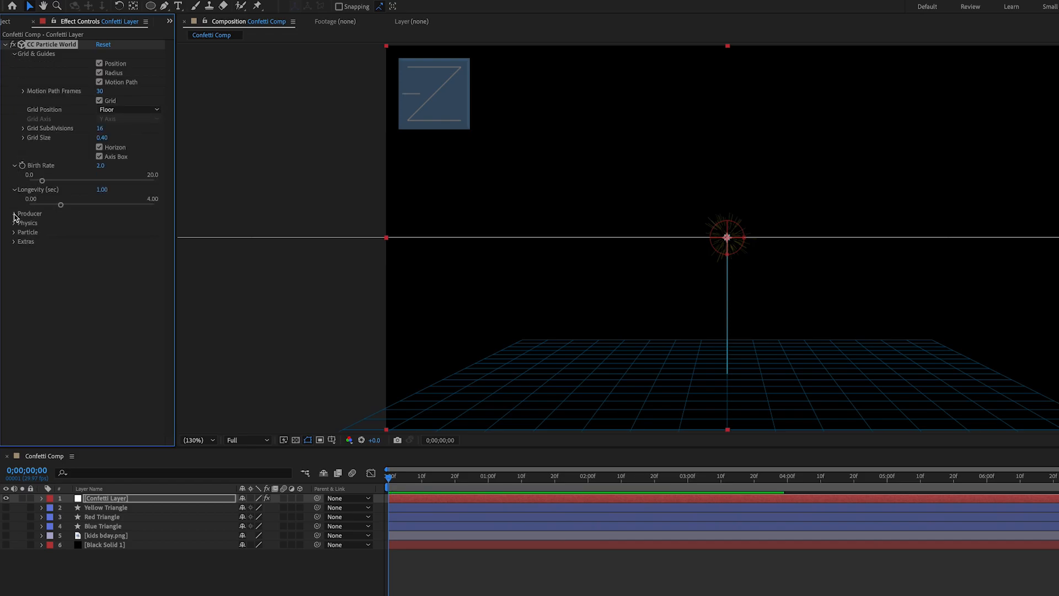
click(13, 212)
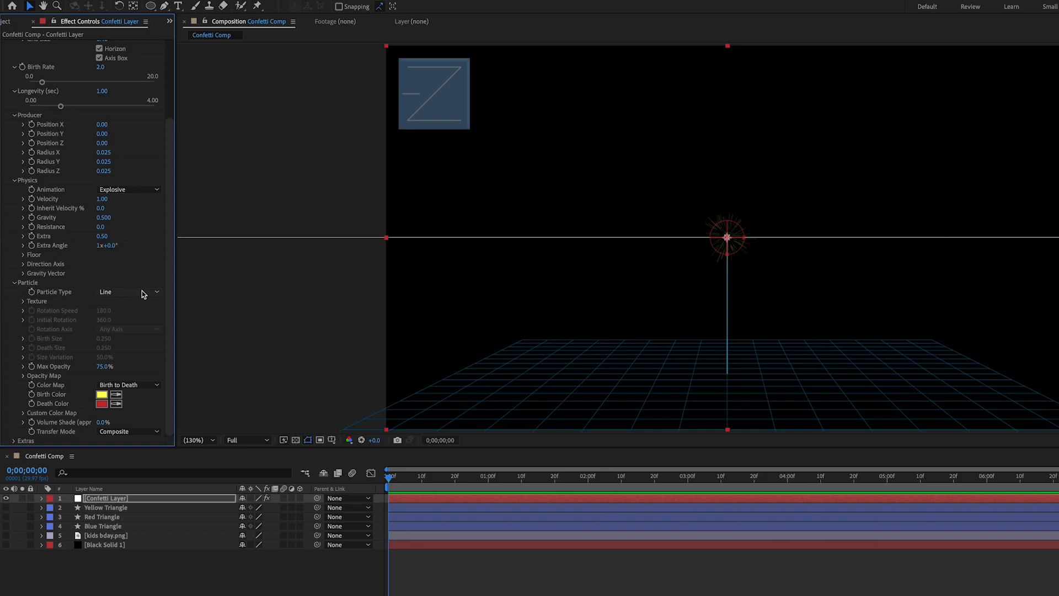
Step: Make particles Textured Discs using the Blue Triangle layer with Rotation Speed 360
click(128, 291)
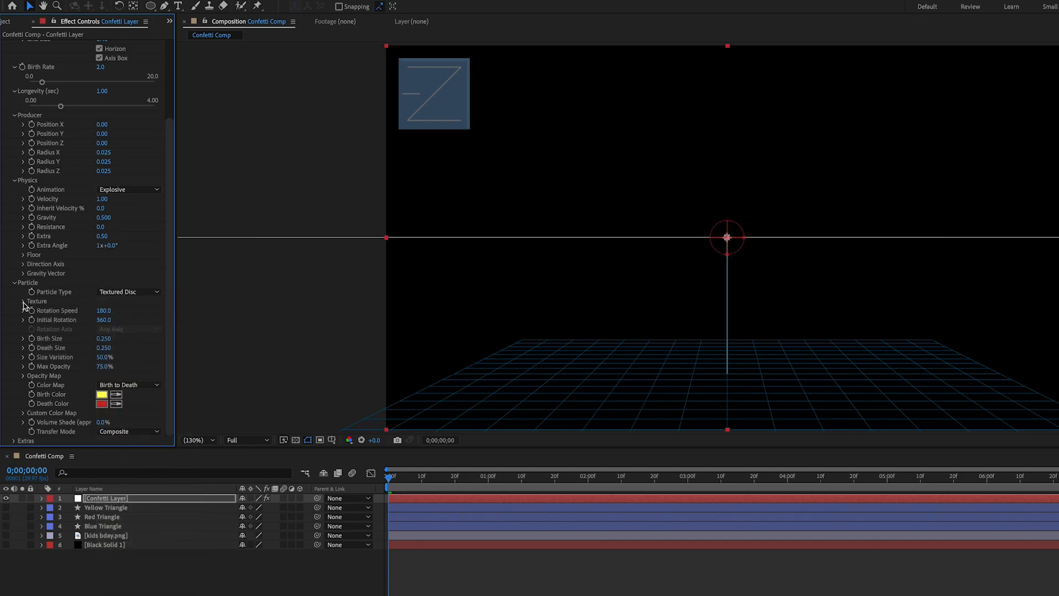
click(23, 300)
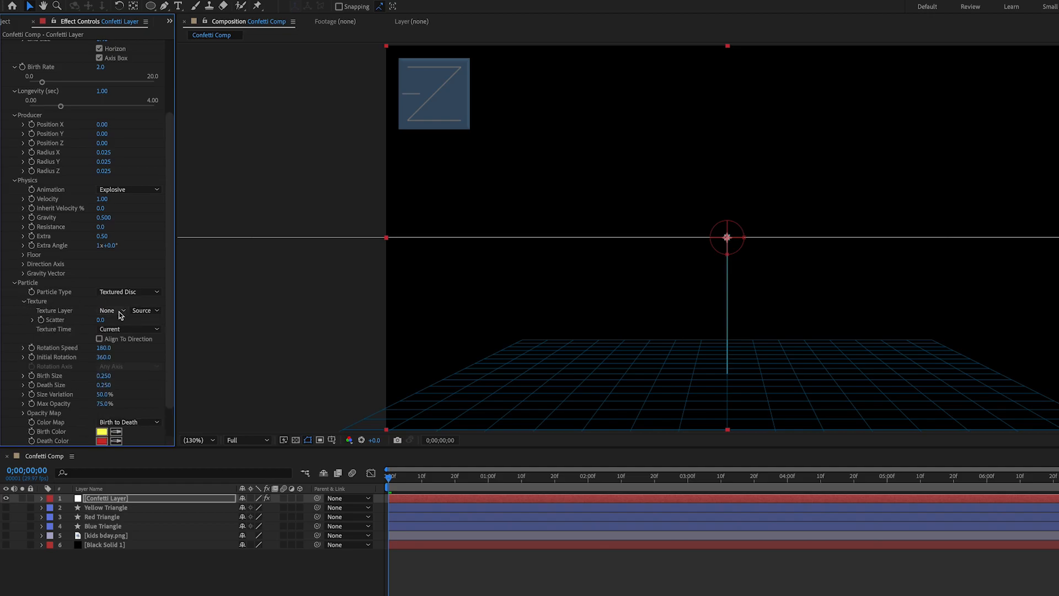
click(110, 310)
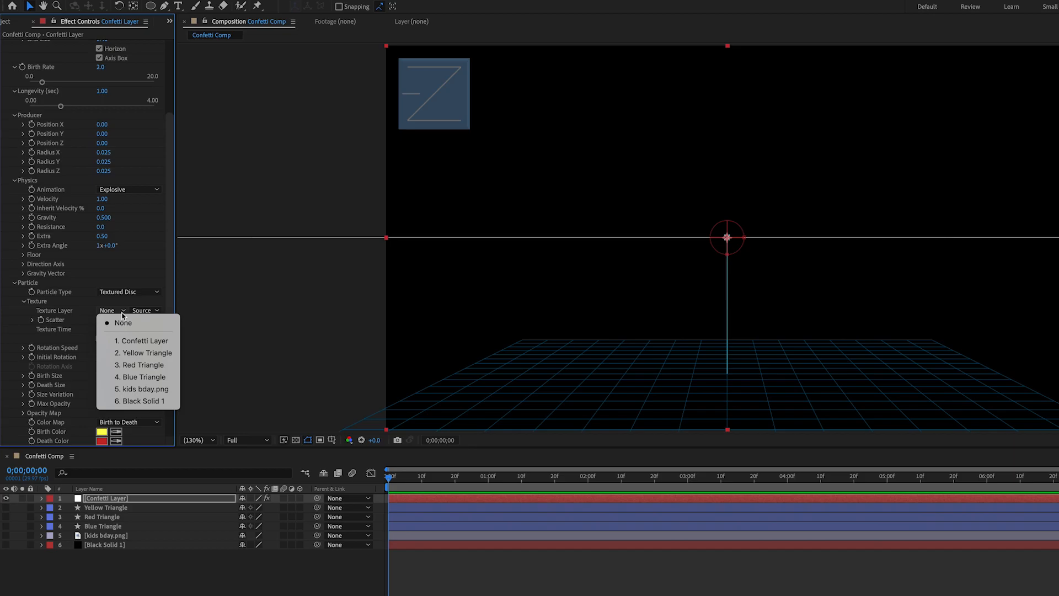
click(140, 376)
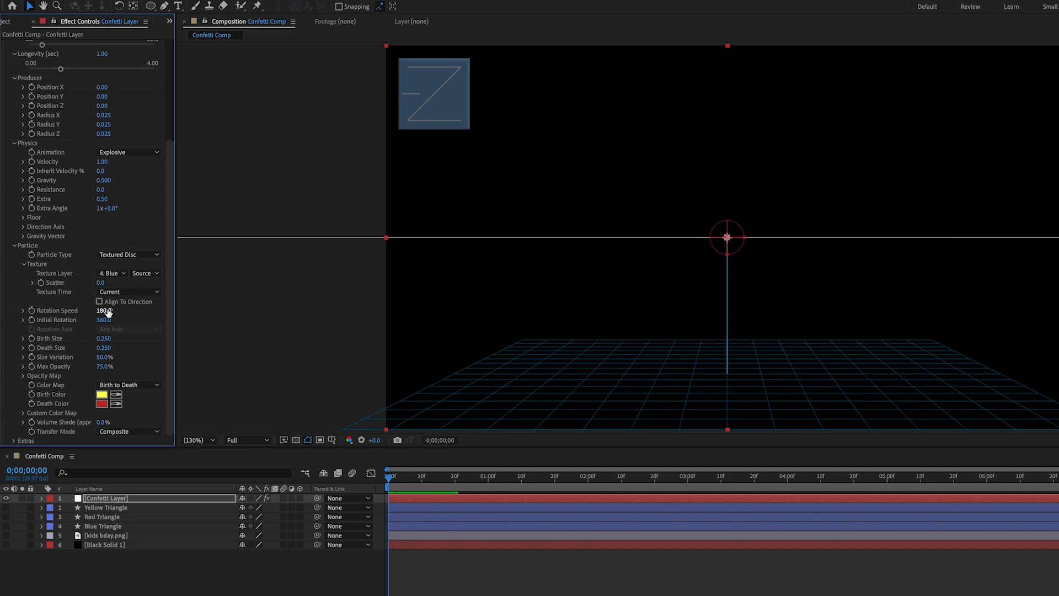
click(106, 309)
text(360)
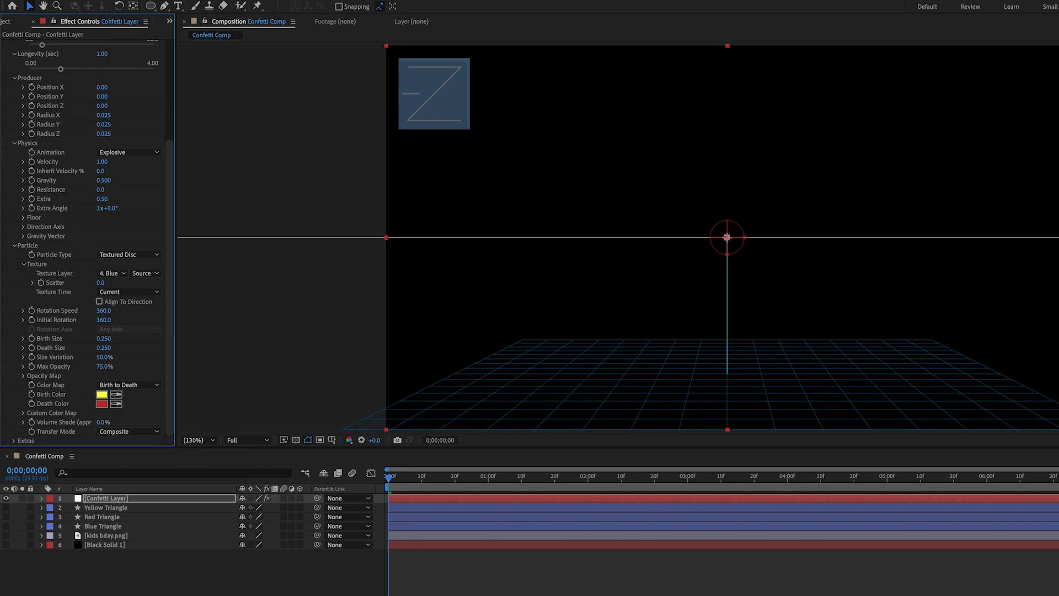
Step: Set Birth and Death Size 2, Size Variation 85% and a white Birth Color
click(105, 338)
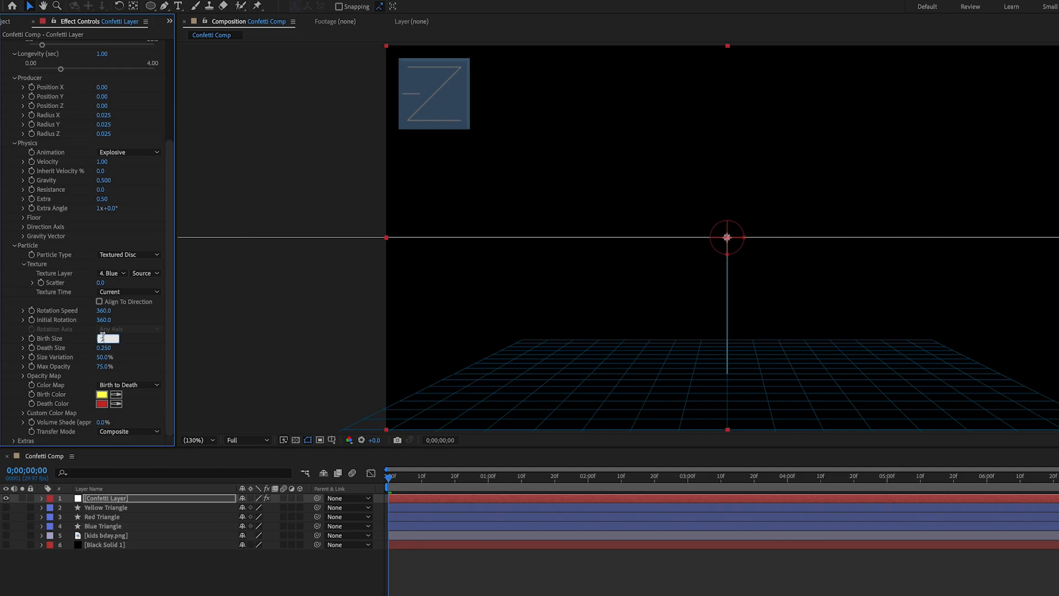
text(2.000)
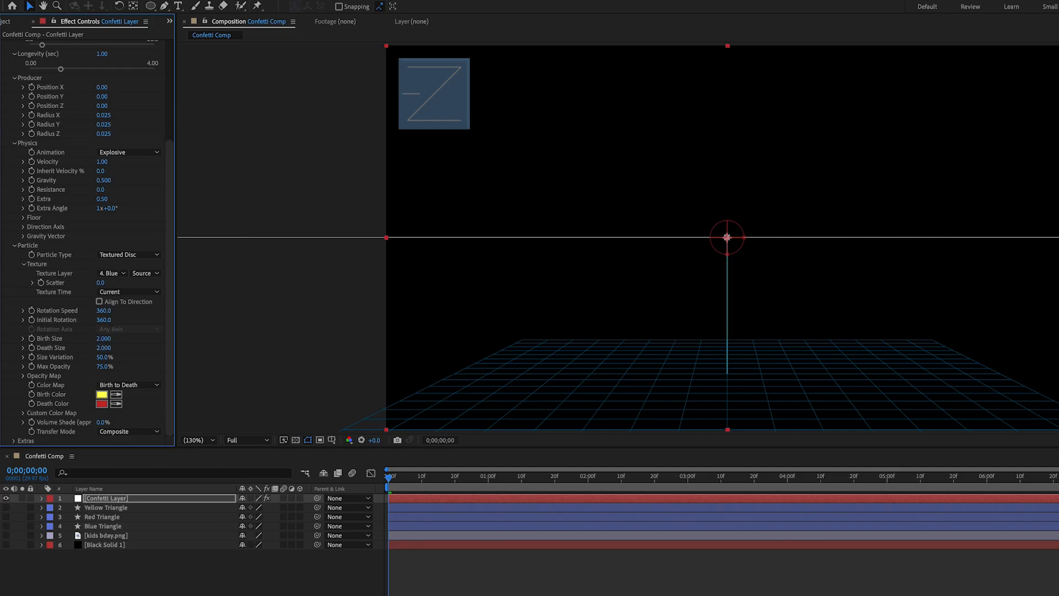
click(104, 356)
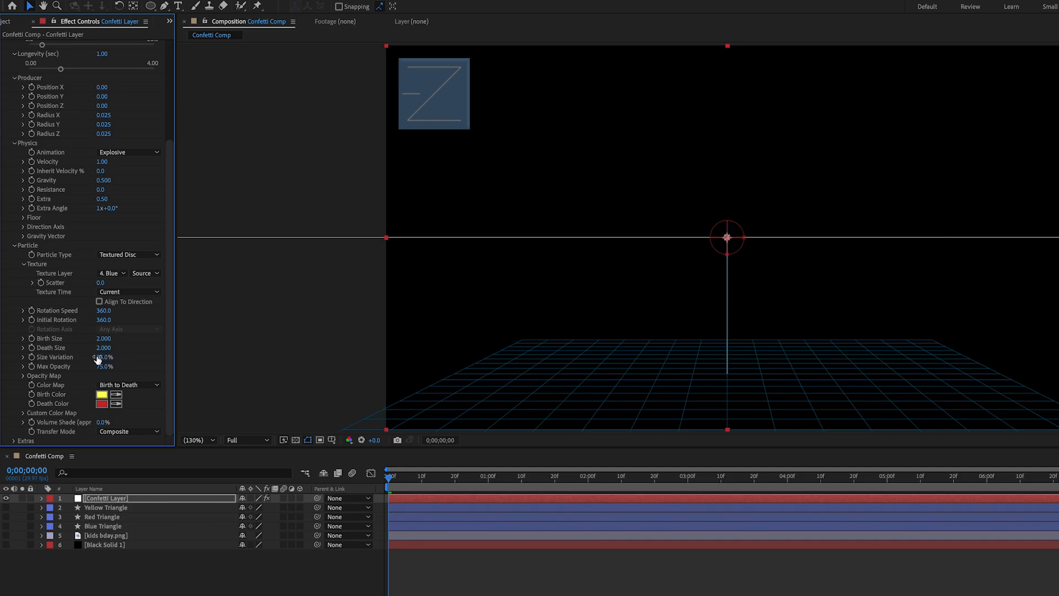
click(104, 366)
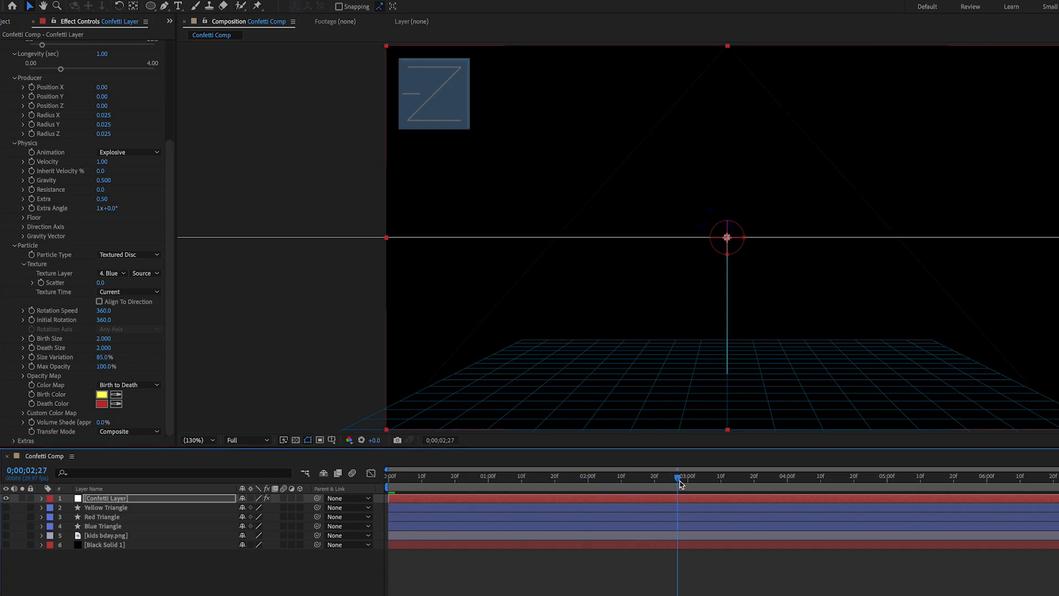
click(685, 476)
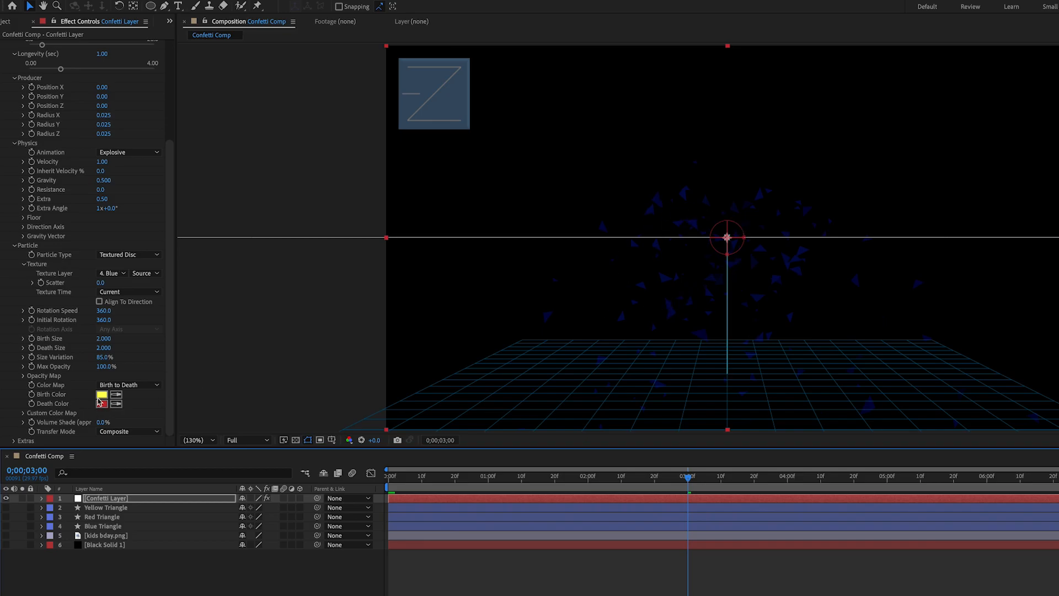
click(103, 395)
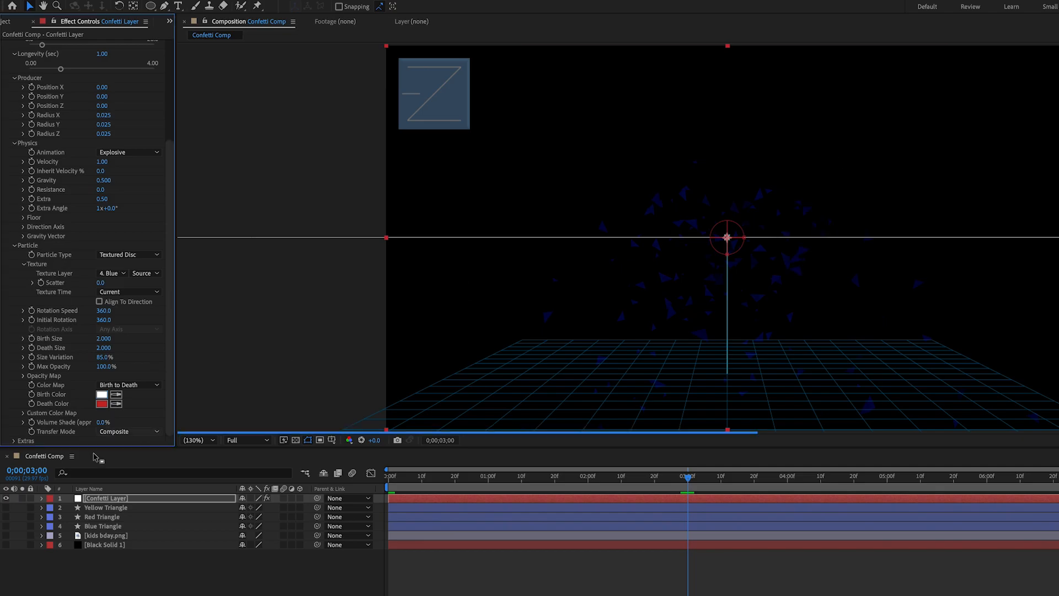
click(102, 404)
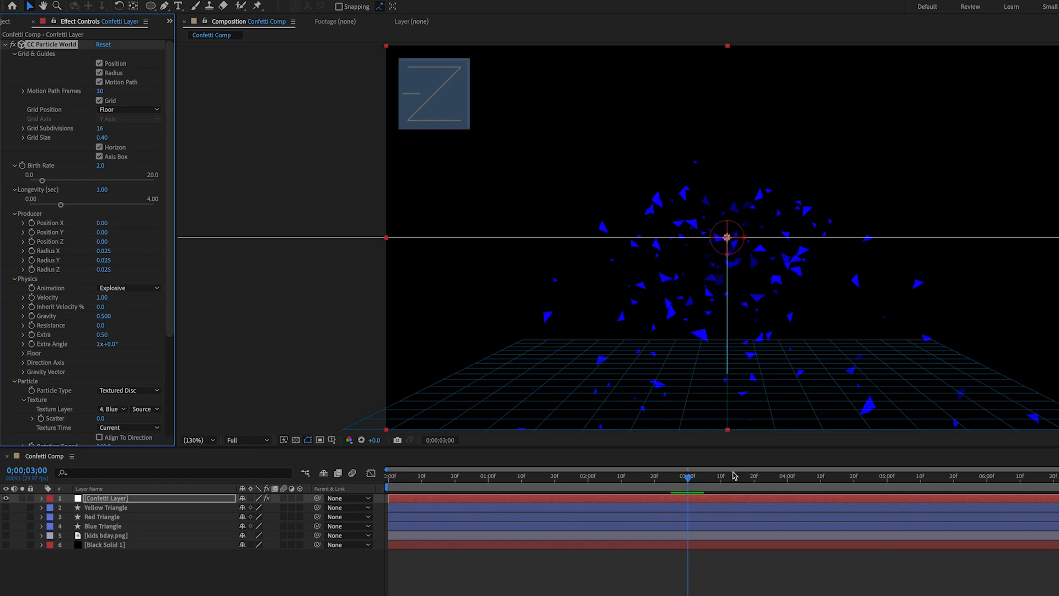
Step: Use Direction Axis animation with Velocity 0.01 and Resistance 4.0 so triangles fall straight down
drag(684, 476, 534, 476)
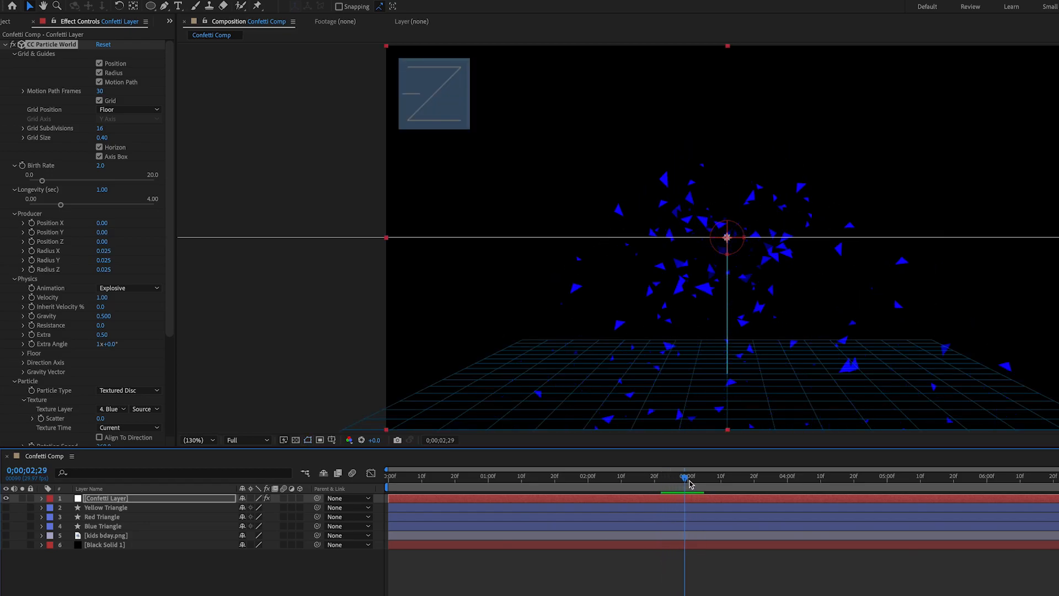
drag(688, 476, 673, 476)
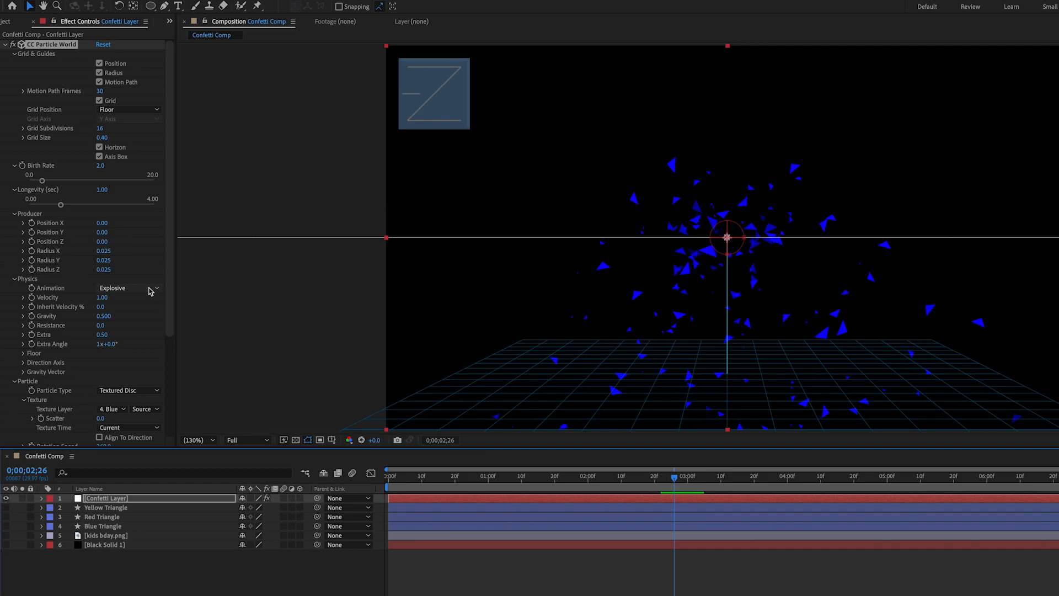
mouse_move(51, 296)
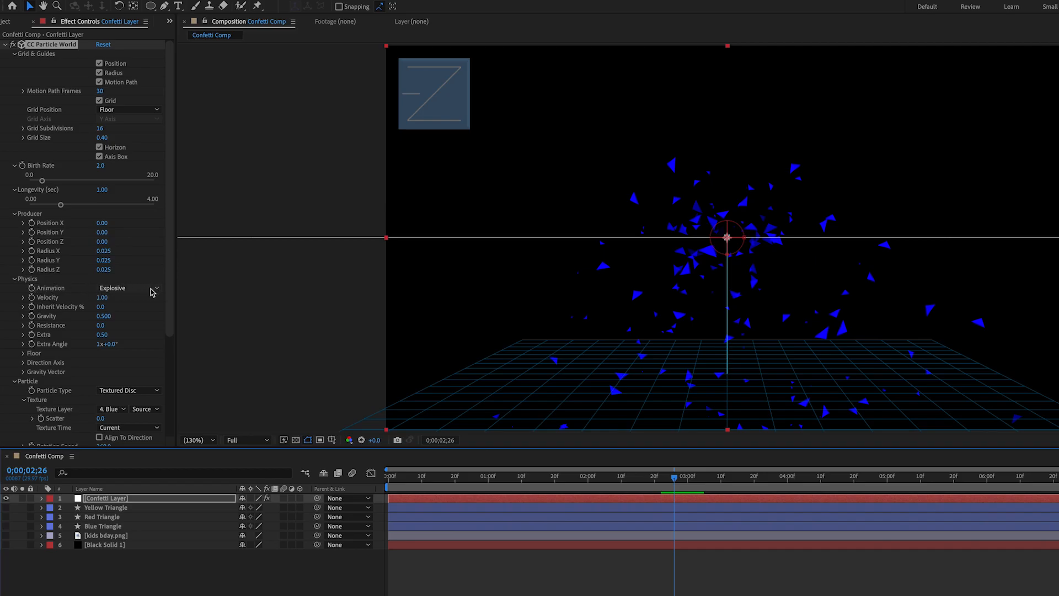
click(128, 287)
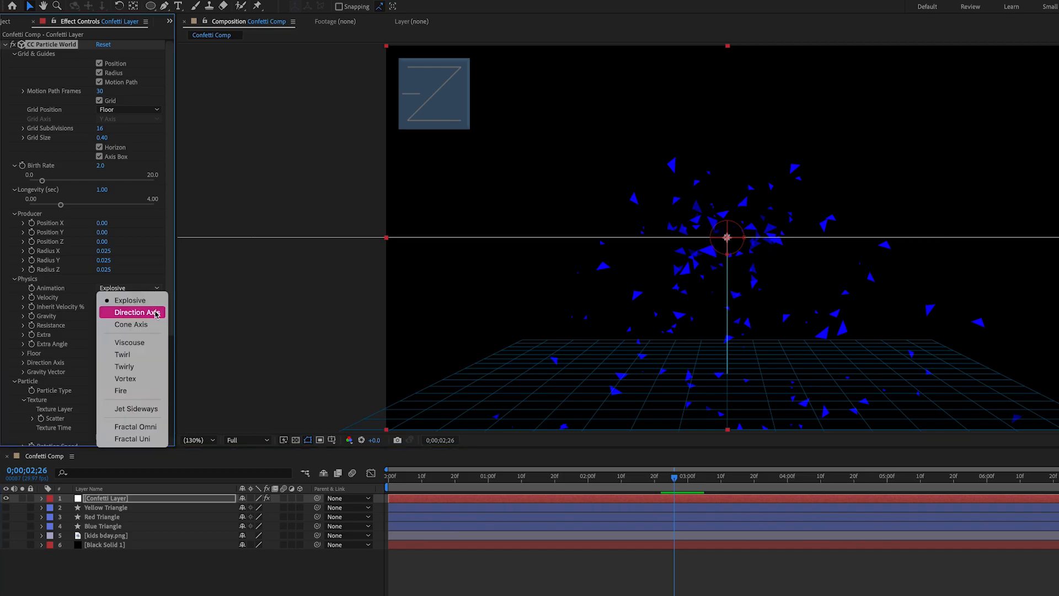
click(139, 312)
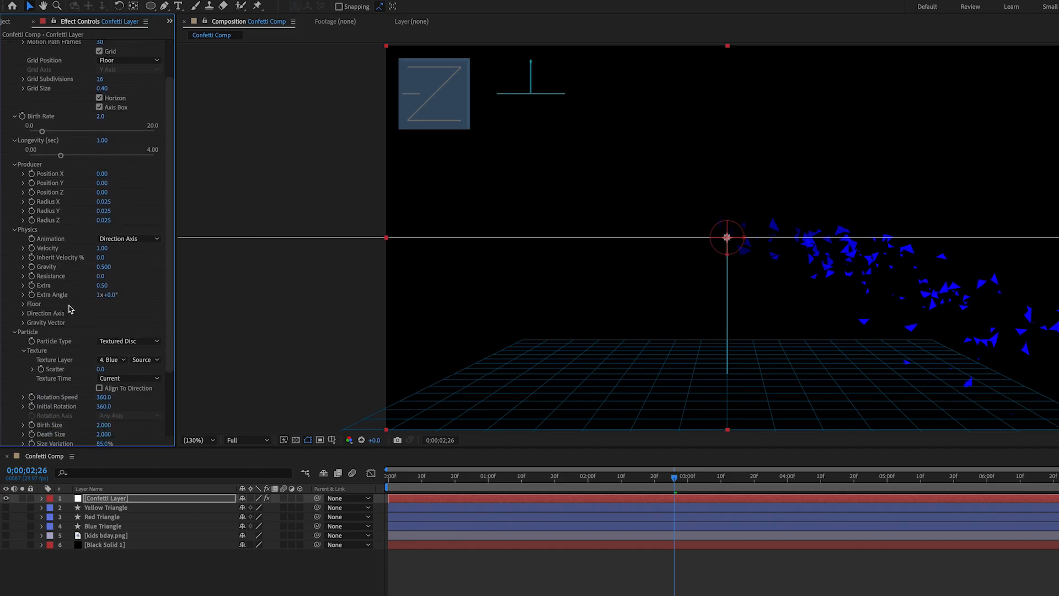
scroll(down, 3)
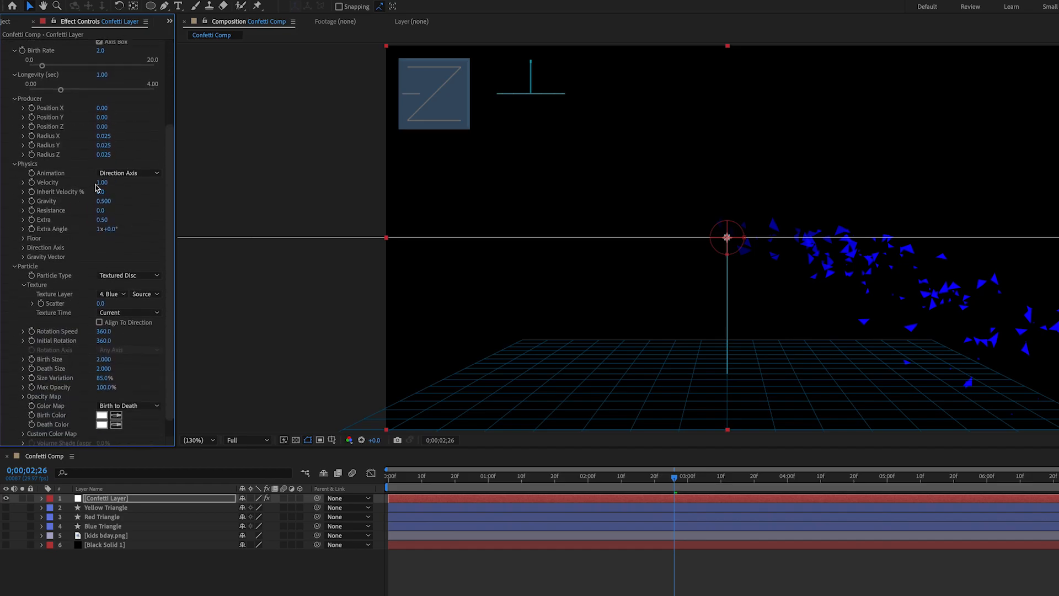
click(101, 182)
text(0.01)
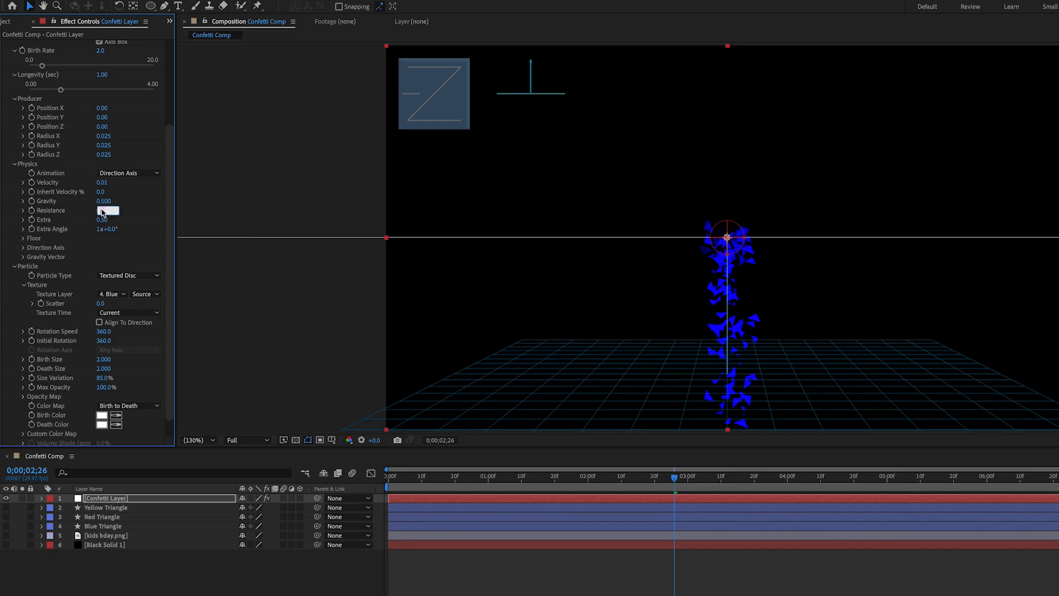
text(4.0)
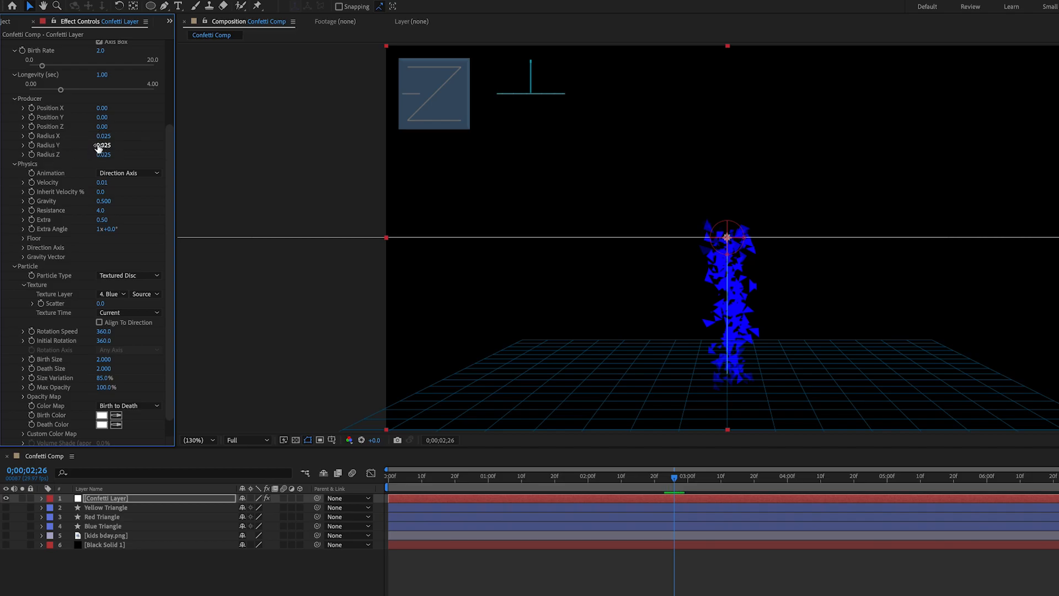
Step: Scrub the Producer's Radius X, Y and Z up so the emitter spans the whole frame
drag(104, 144, 135, 144)
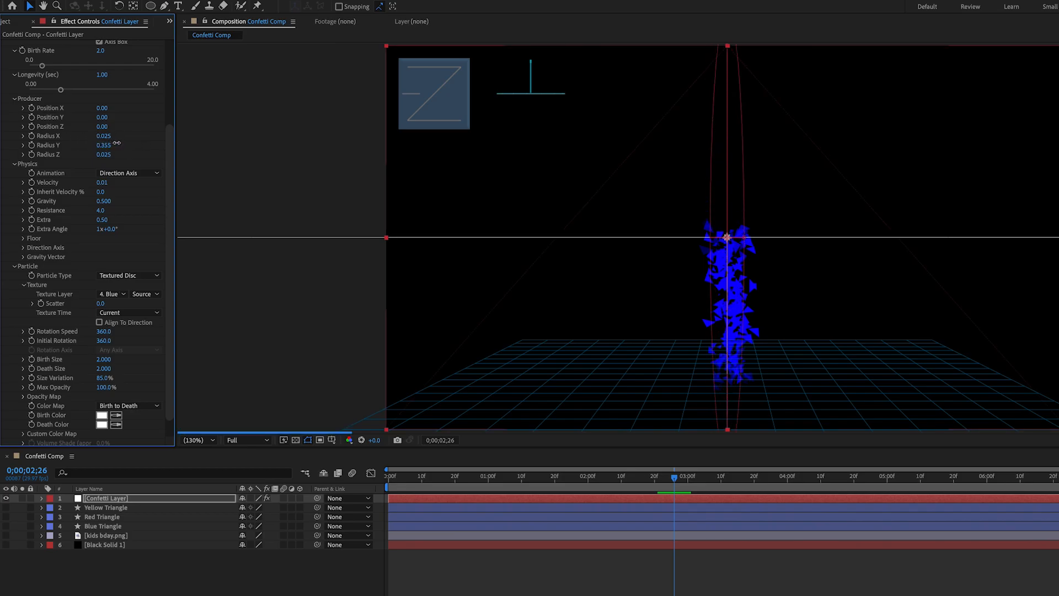
drag(104, 145, 111, 145)
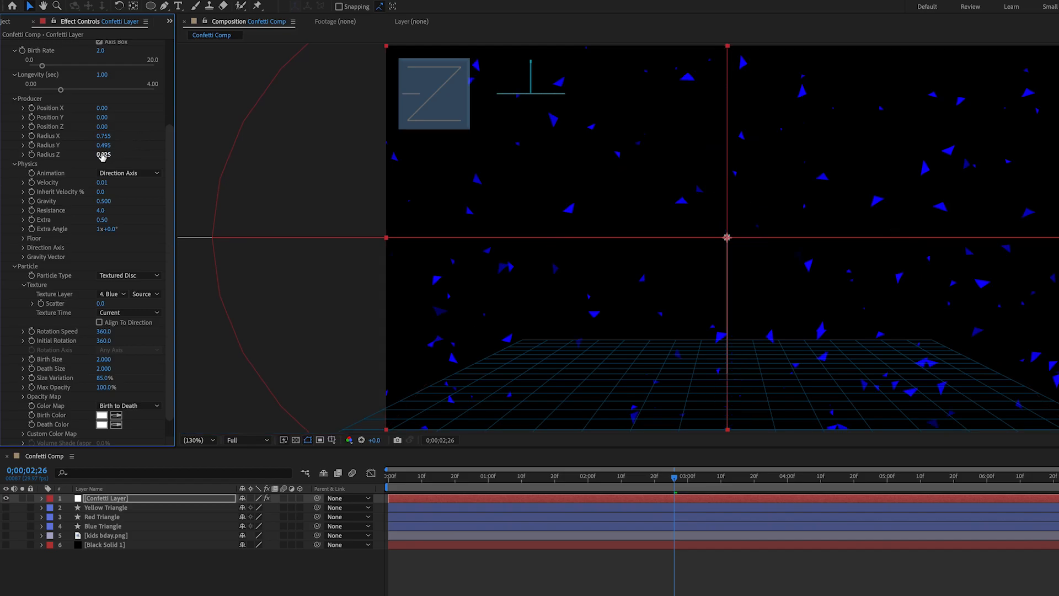
drag(103, 154, 158, 155)
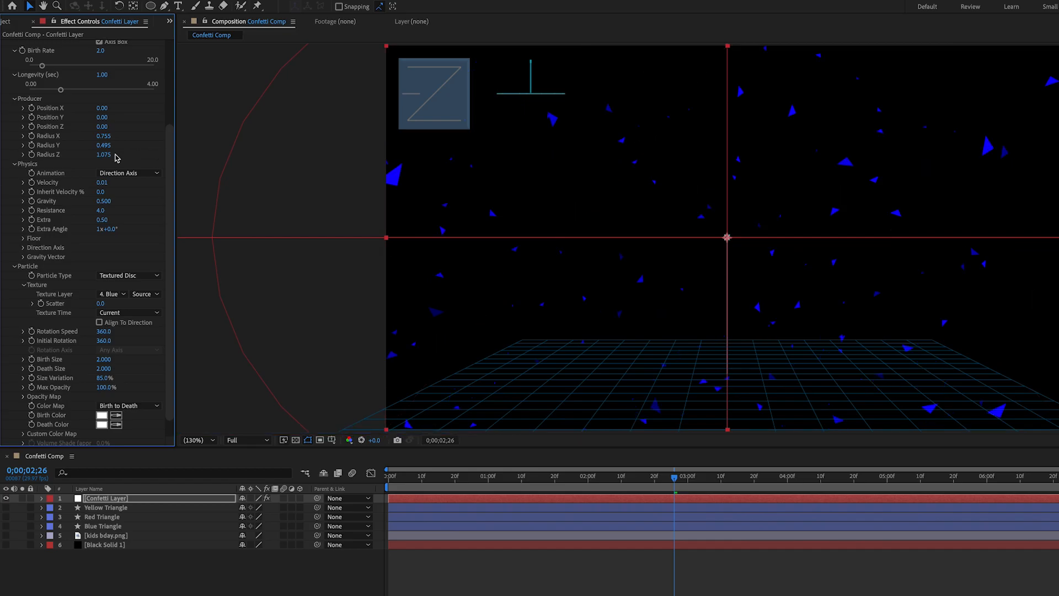
drag(105, 154, 116, 154)
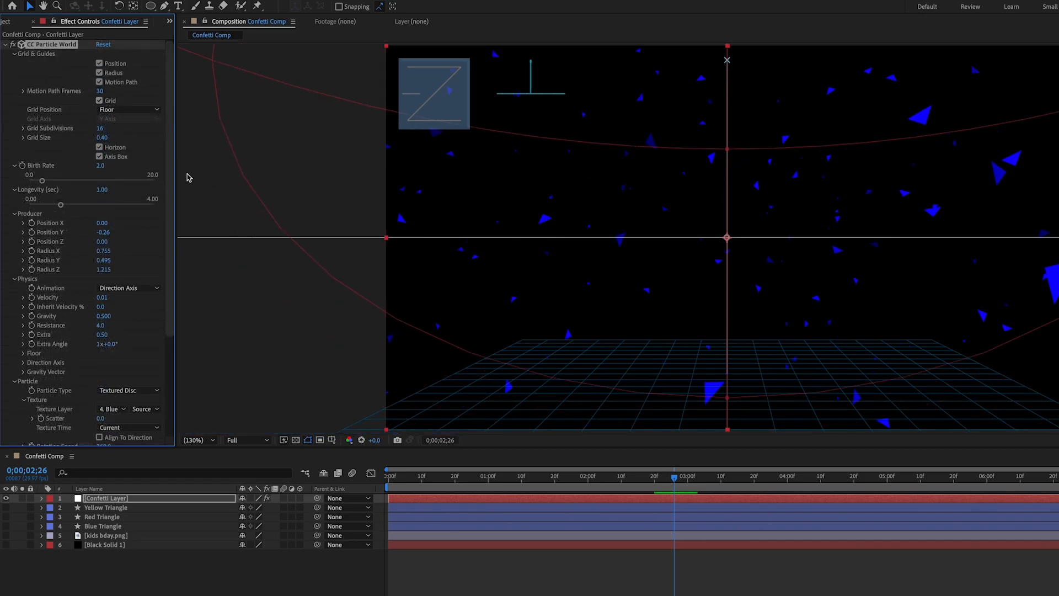
Step: Set Birth Rate to 0.1 and Longevity to 4.00 seconds
click(102, 166)
text(0.1)
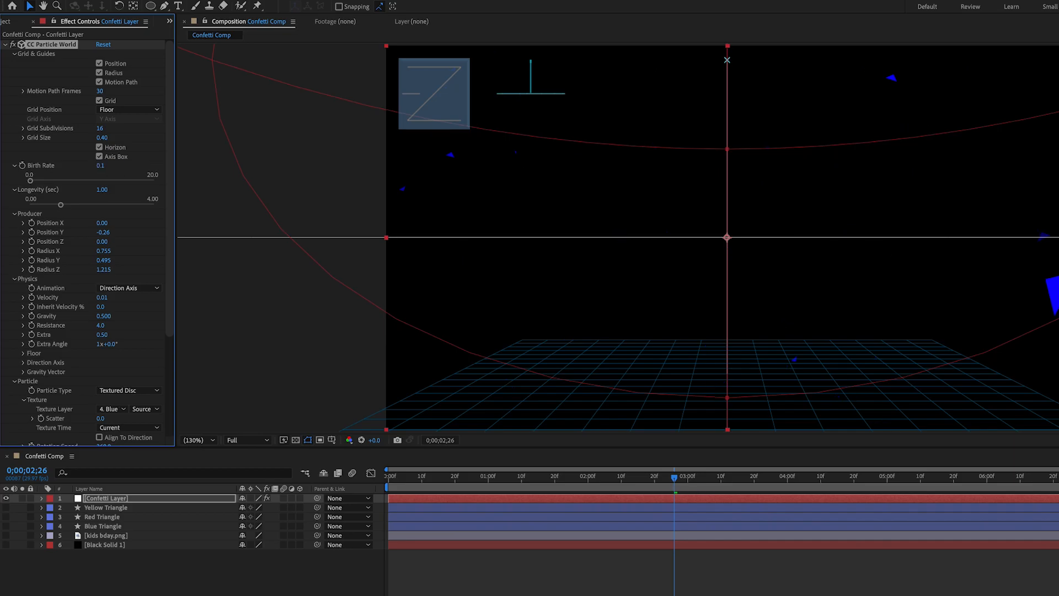
click(107, 189)
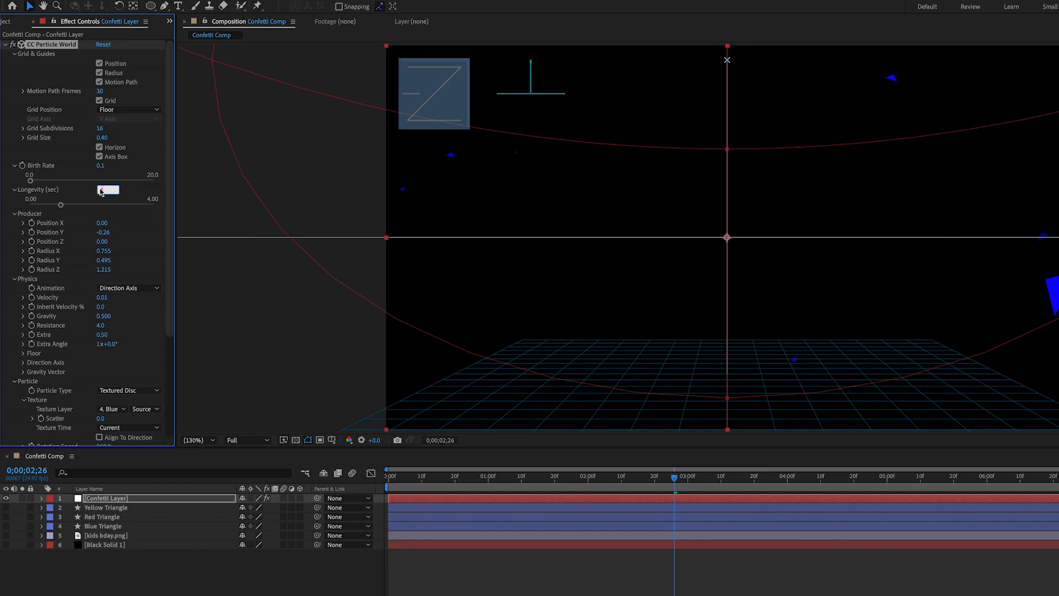
text(4.00)
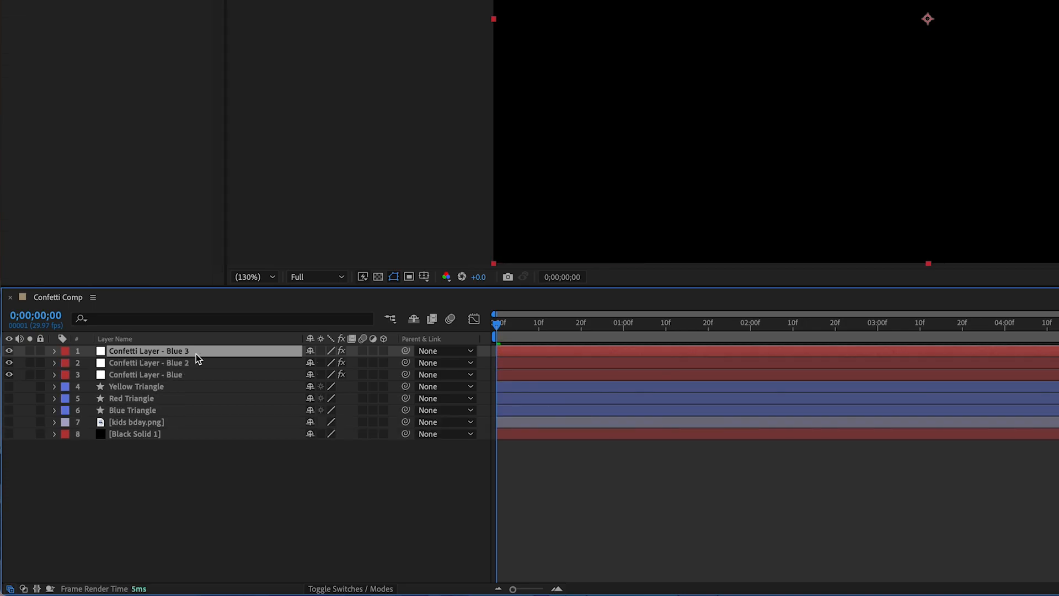
Step: Rename a duplicated blue confetti layer to 'Confetti Layer - Red' and show its Particle settings
click(149, 363)
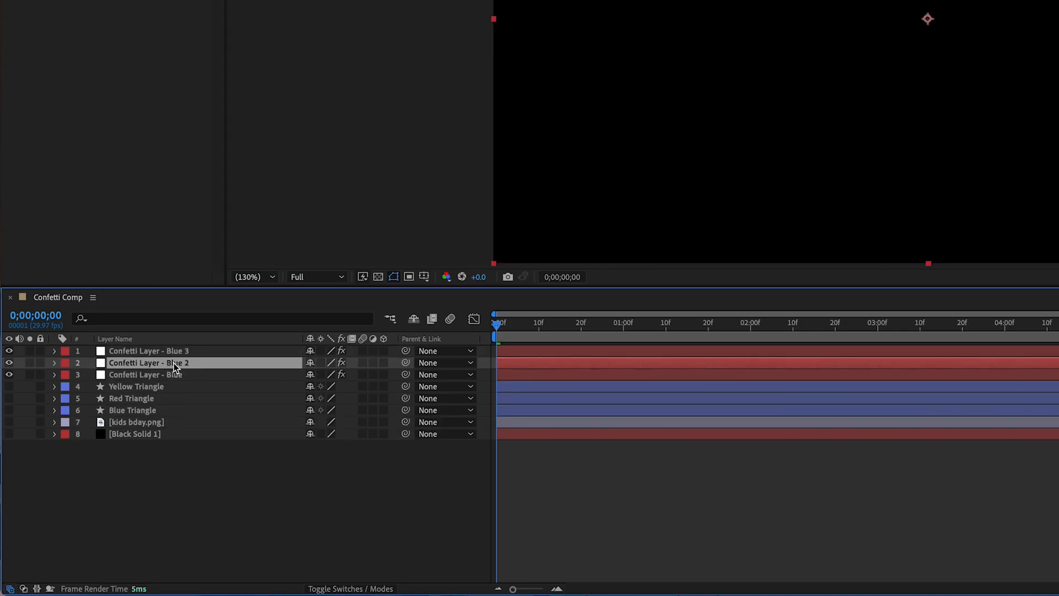
double_click(149, 363)
text(Red)
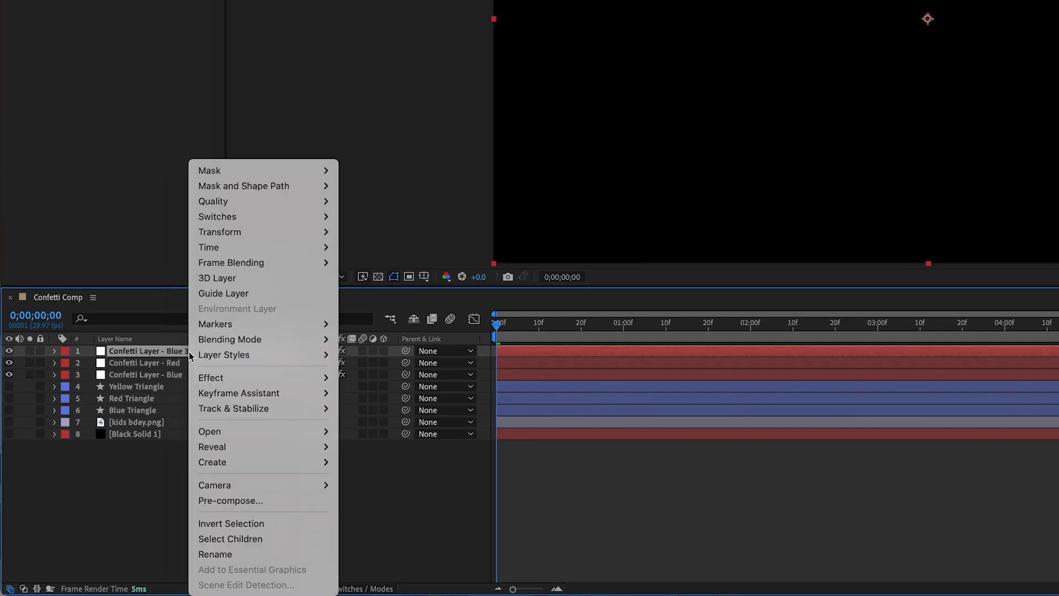
click(215, 554)
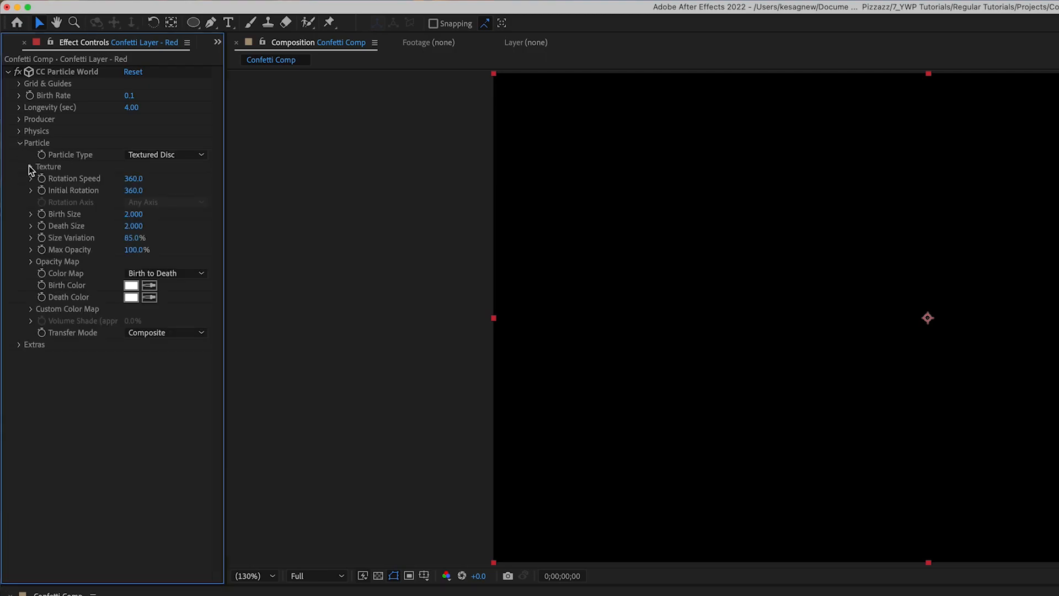
Step: Set the red confetti layer's Texture Layer to Red Triangle
click(141, 179)
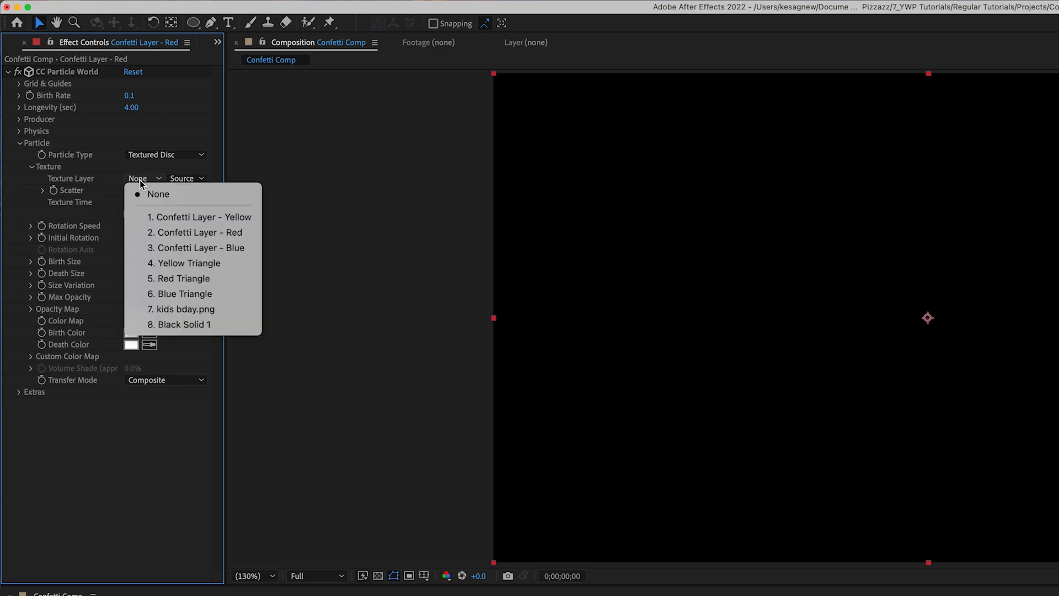
click(158, 194)
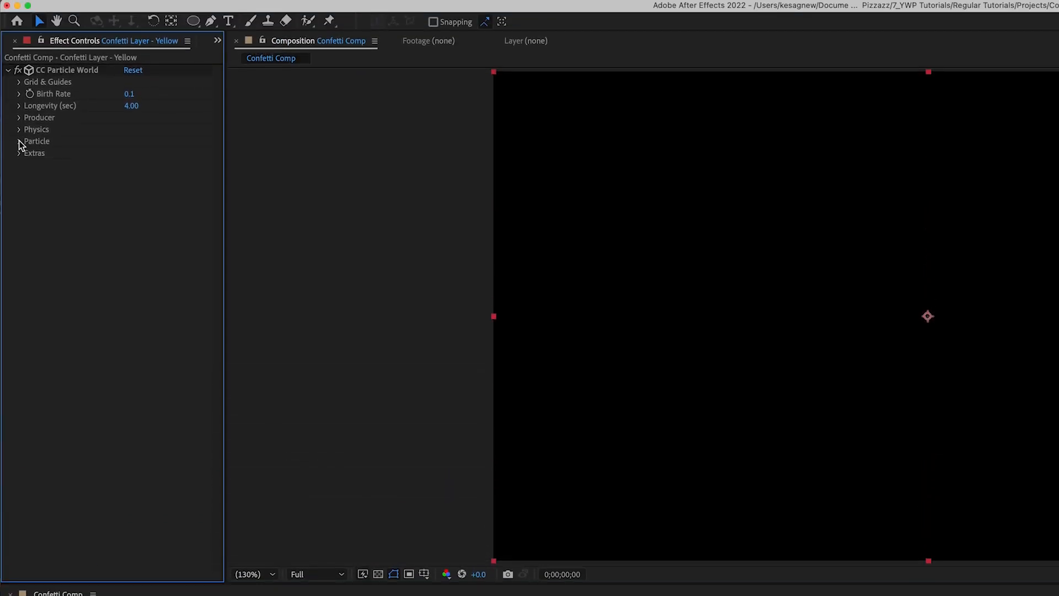
Step: Set the yellow confetti layer's Texture Layer to Yellow Triangle
click(20, 141)
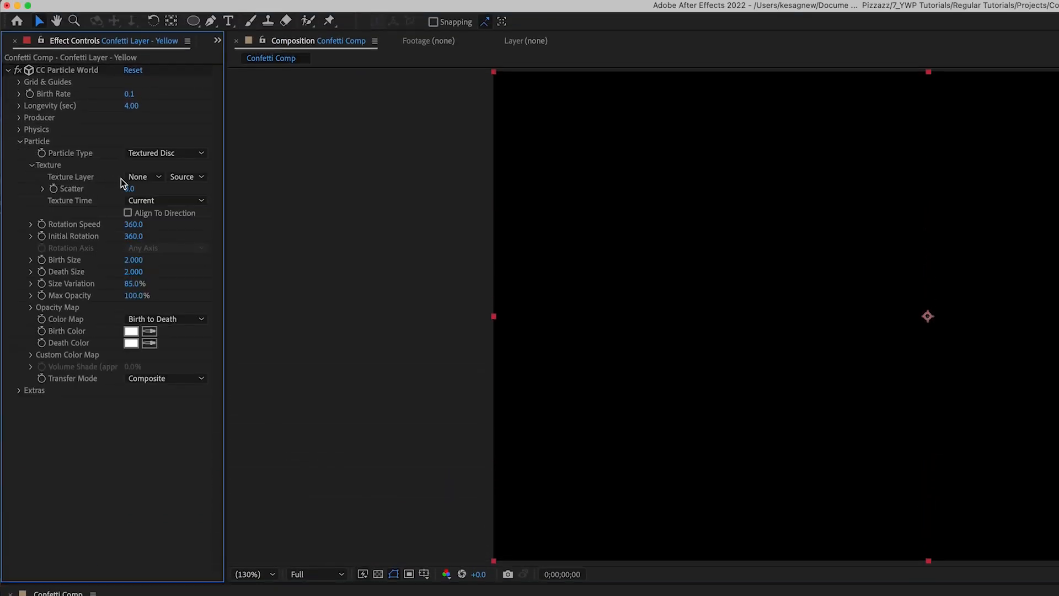
click(142, 177)
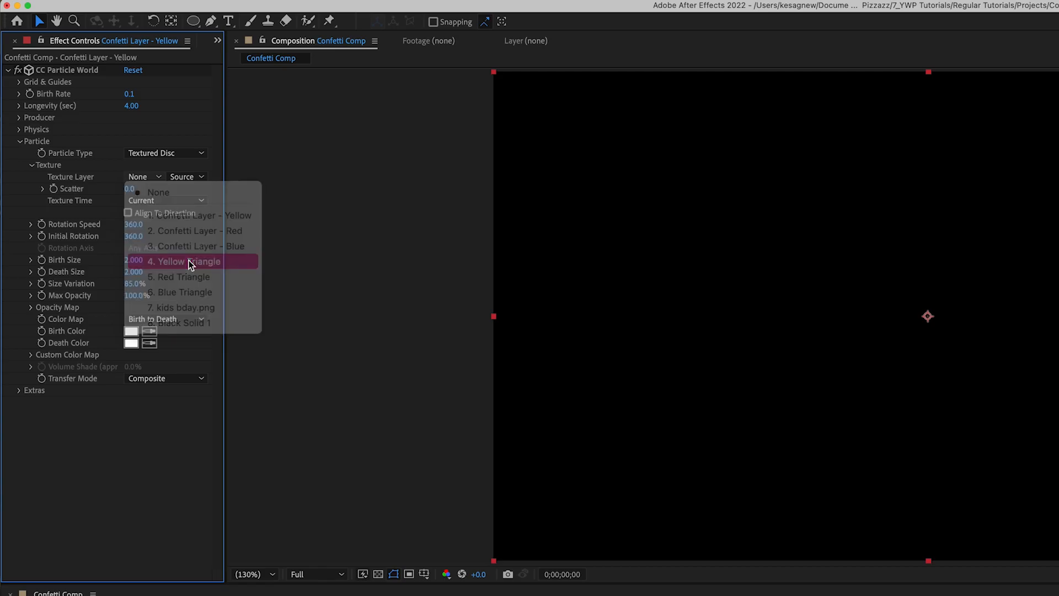
click(187, 261)
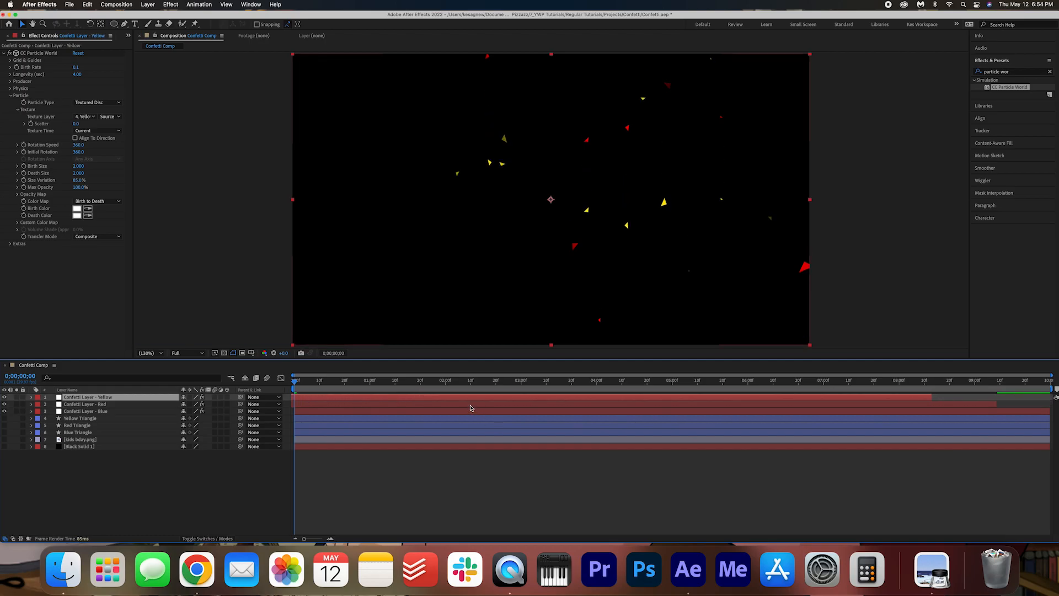
Step: Select the Yellow, Red and Blue confetti layers in turn to check each one's particle texture
click(86, 404)
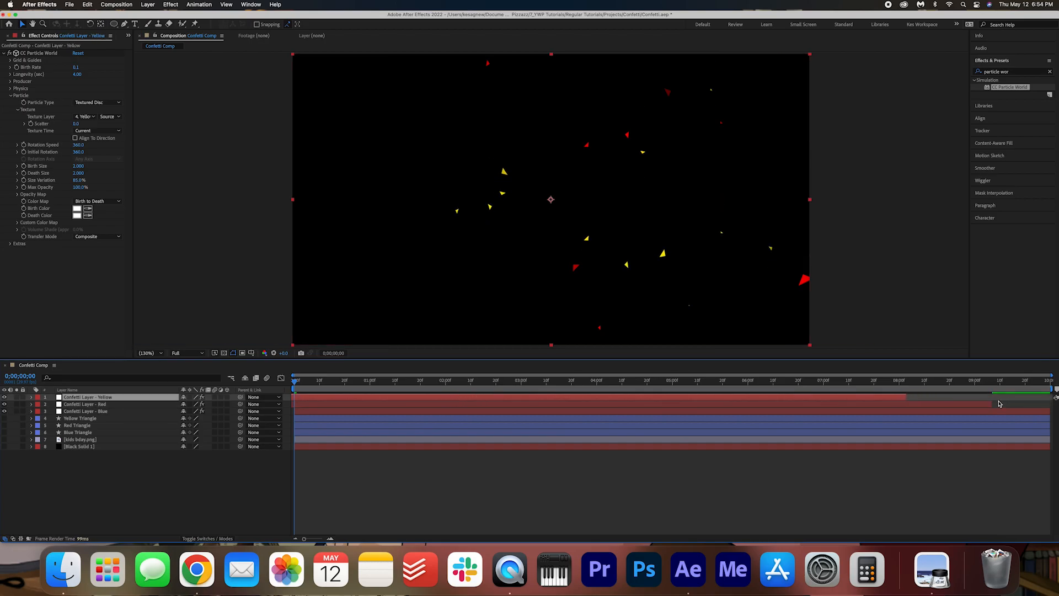
click(88, 404)
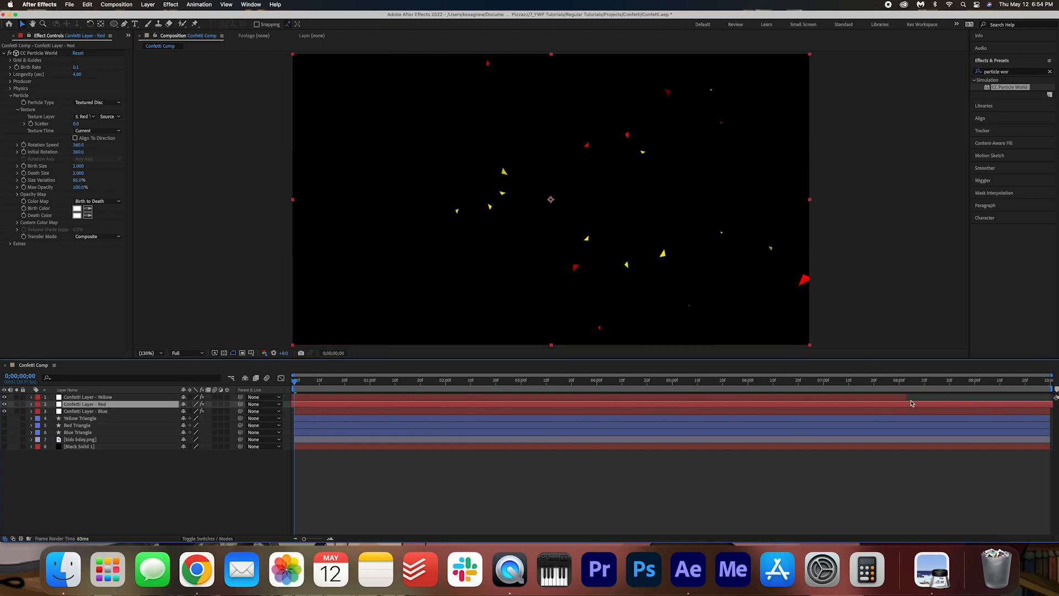
click(85, 411)
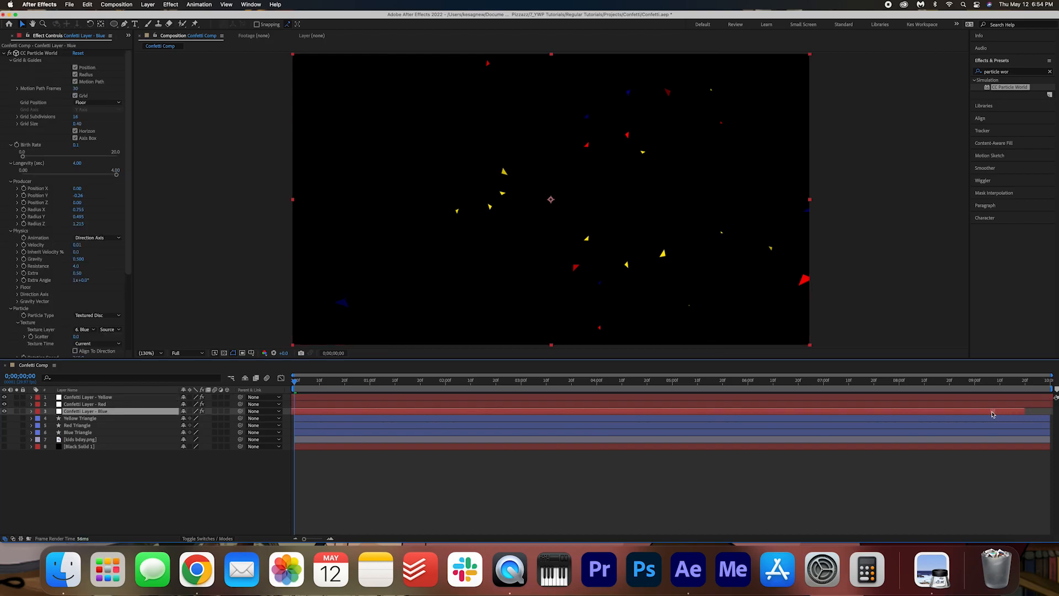